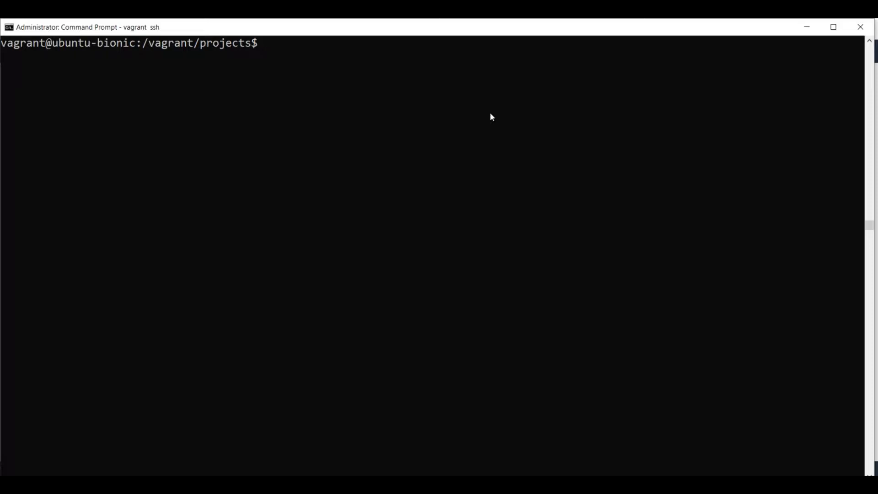
Run `sam init --name sam-demo --runtime nodejs8.10` in the projects directory.
text(sam init -)
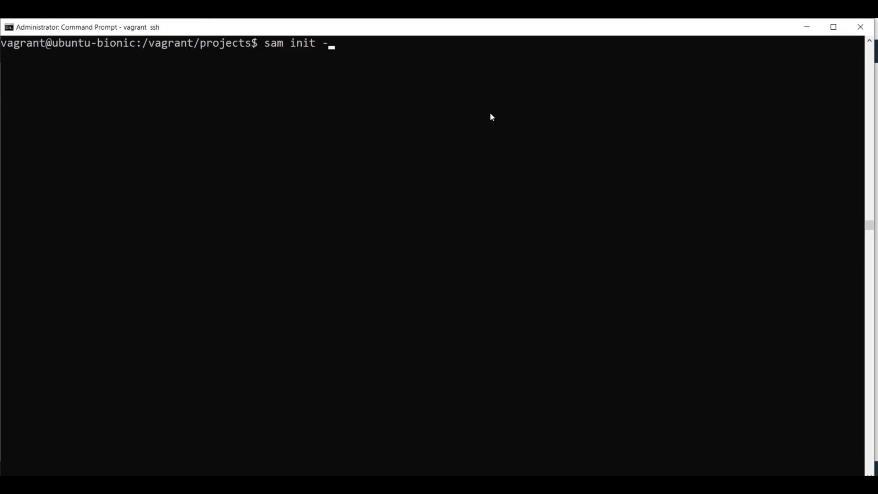
text(-name)
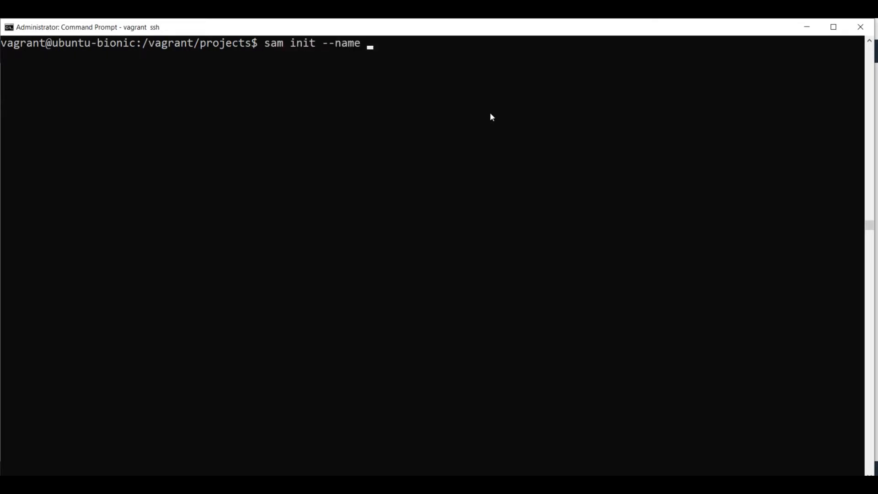
text(s)
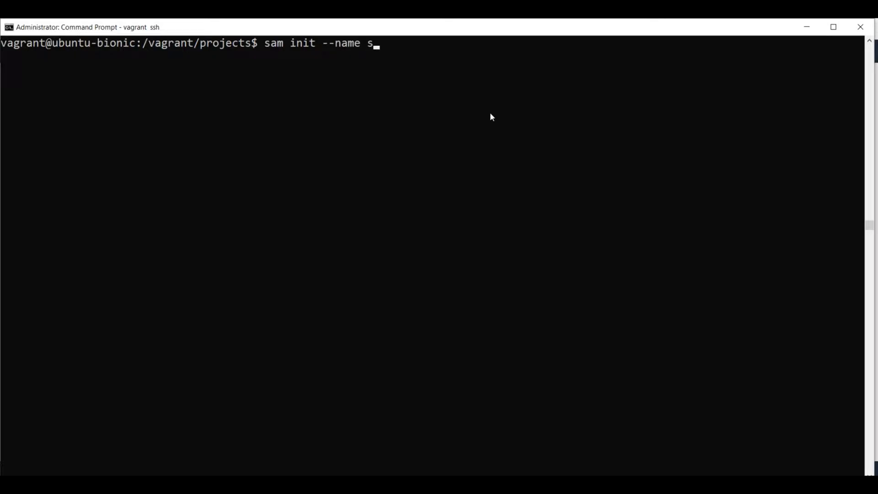
text(am-dem)
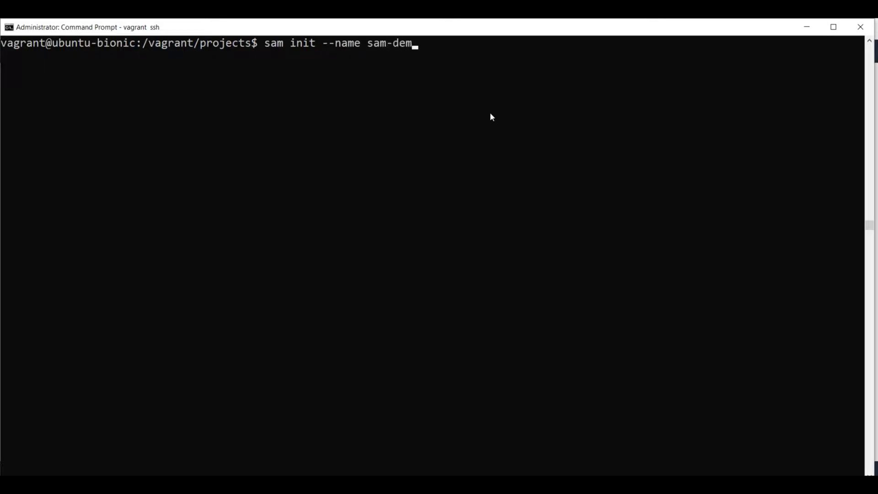
text(o -)
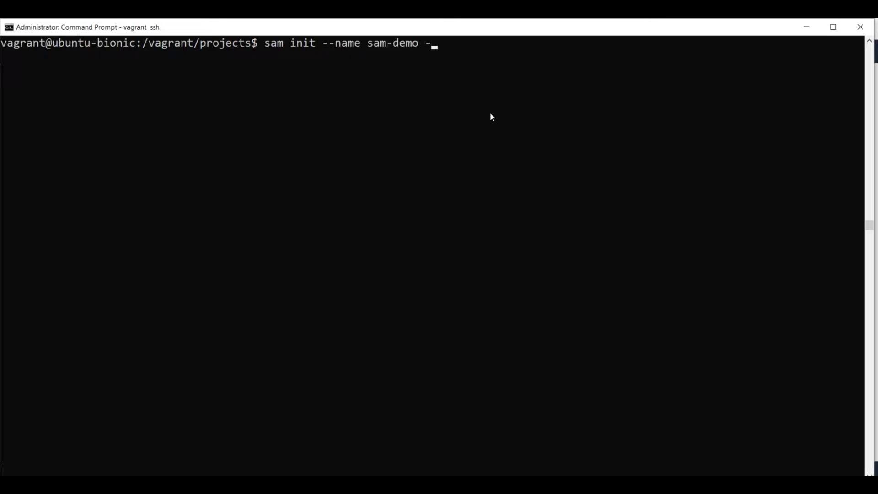
text(-runtime)
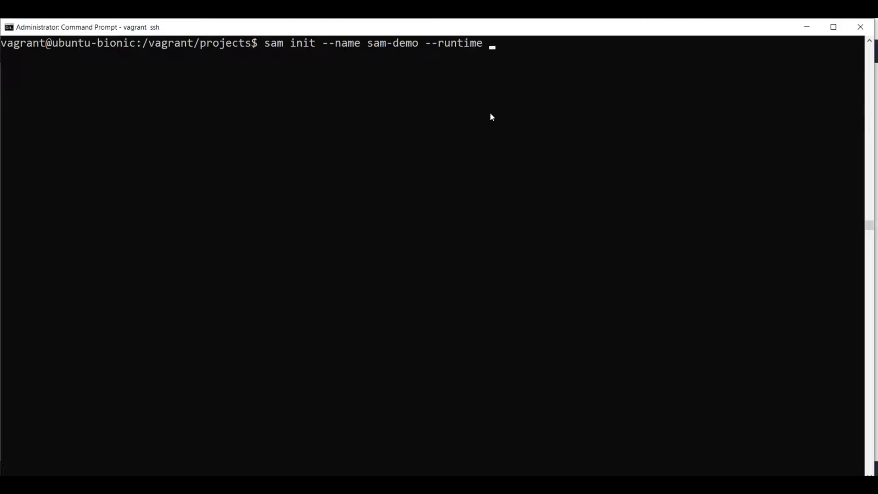
text(nodejs)
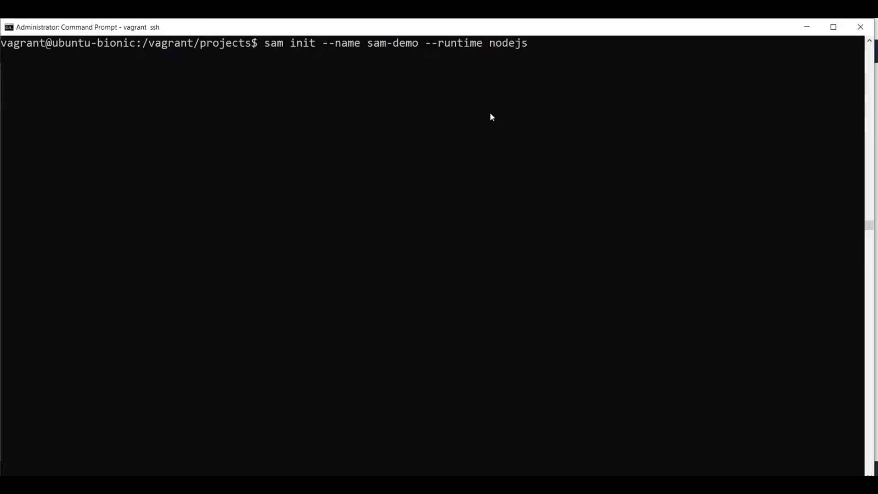
text(8)
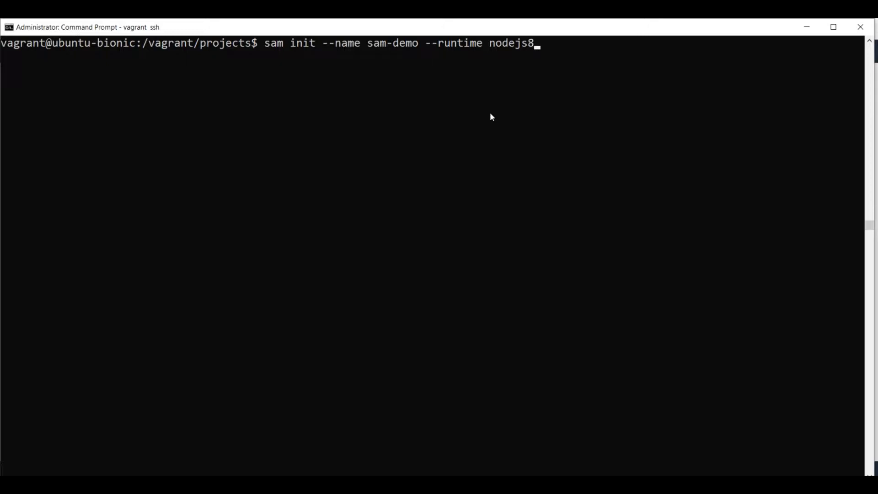
text(.10)
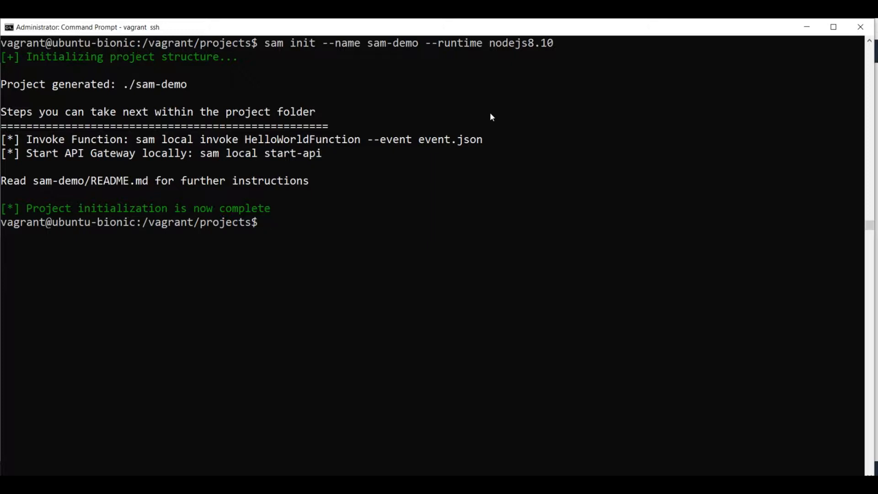
Enter sam-demo/ and list README.md, events, hello-world and template.yaml with `ls -l`.
text(sl)
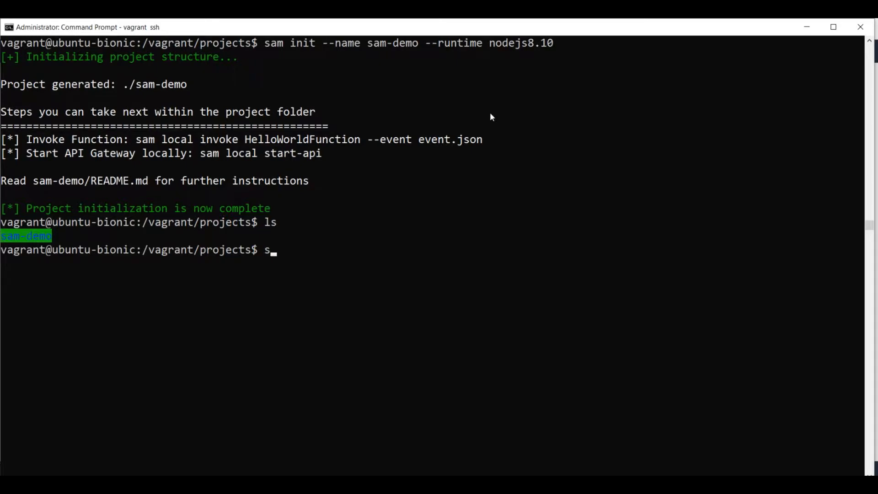
text(cd)
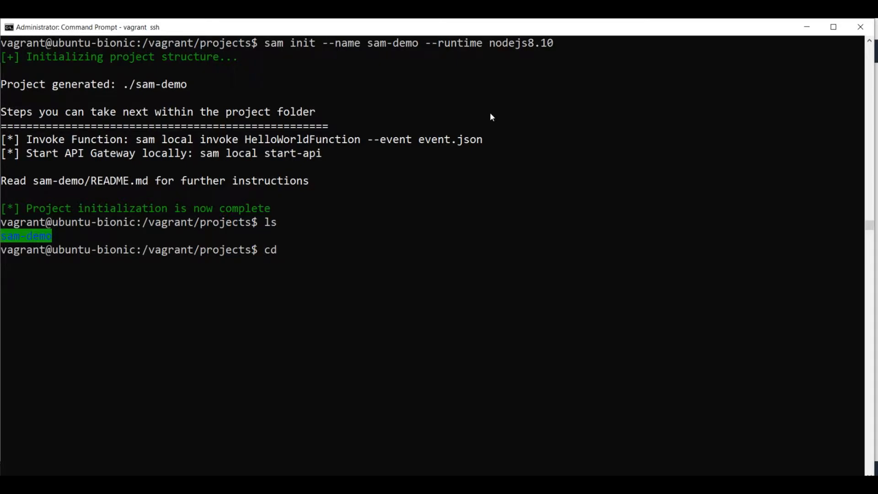
text(sam-demo/)
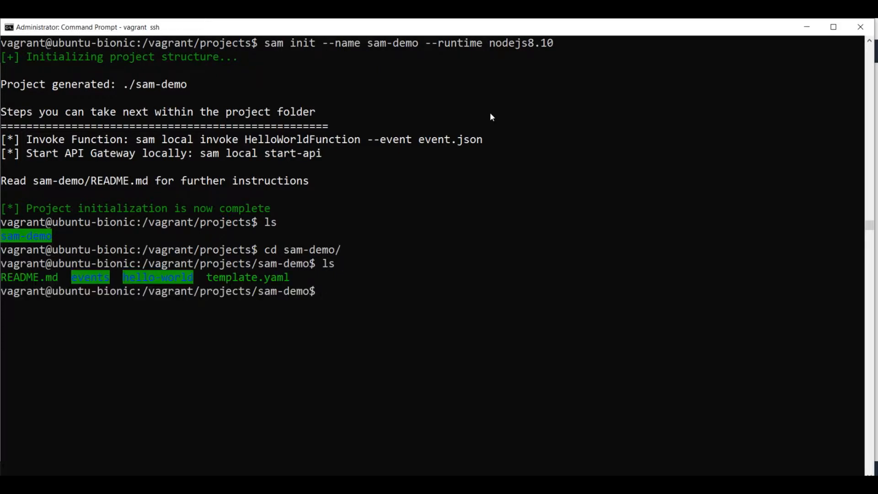
text(ls -l)
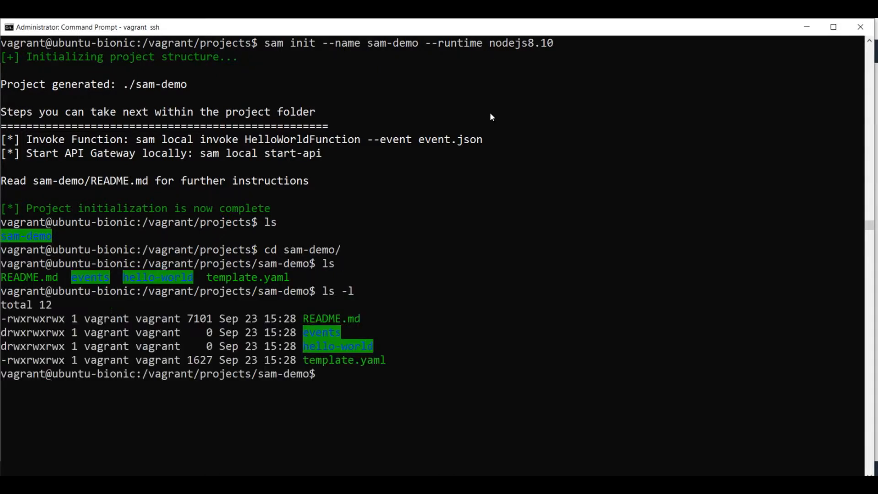
mouse_move(391, 328)
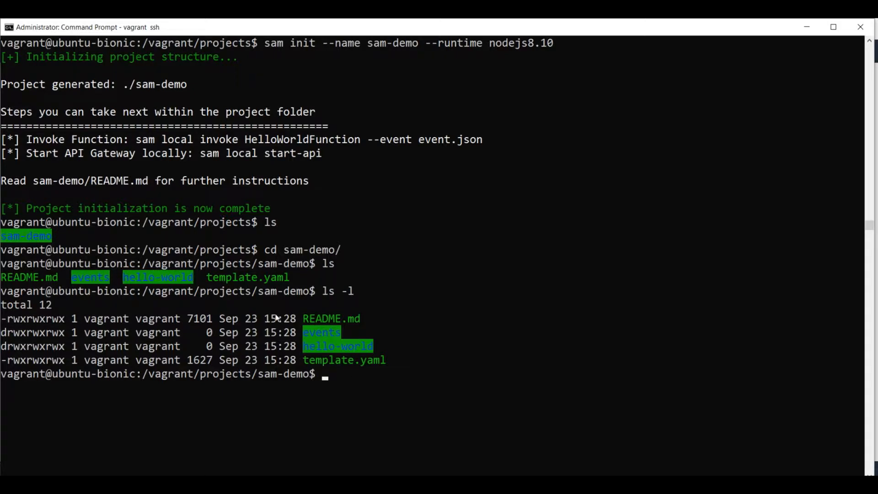
mouse_move(270, 339)
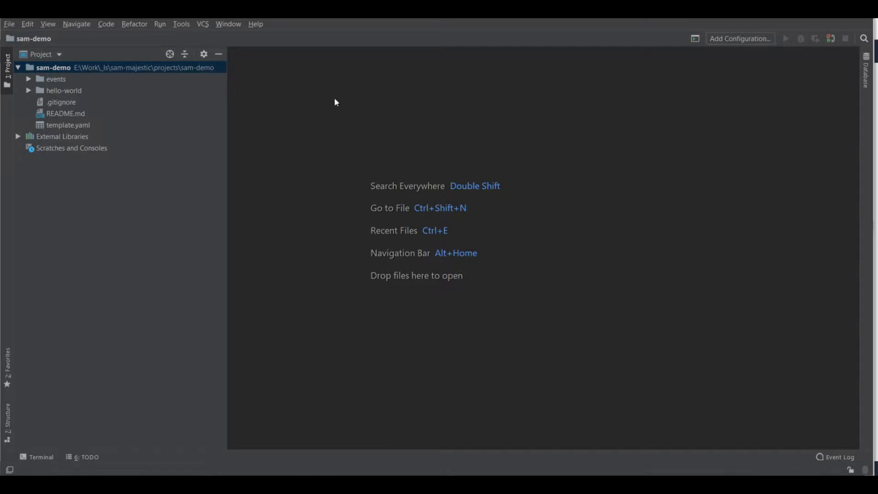
mouse_move(128, 94)
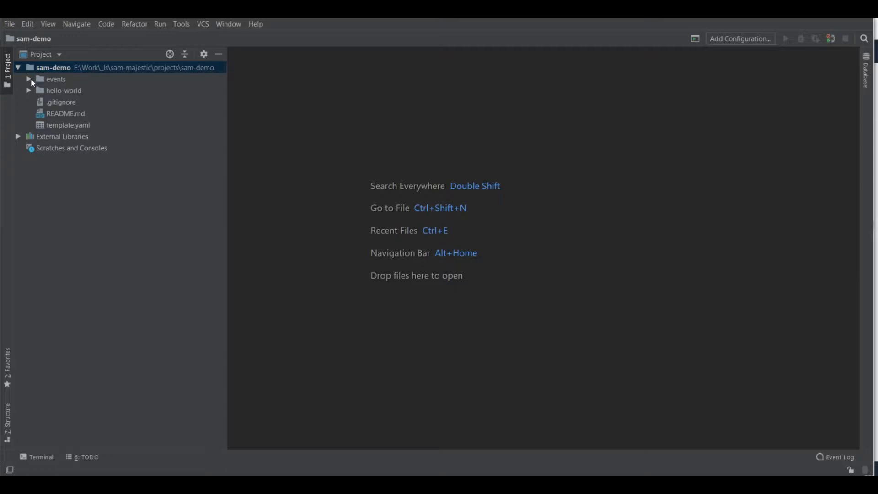
Expand the events and hello-world folders to show event.json, tests, app.js and package.json.
click(28, 79)
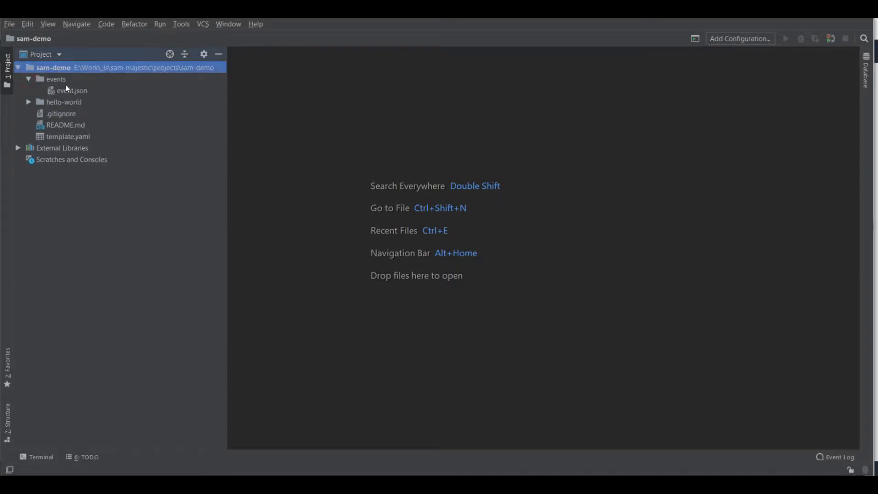
click(72, 90)
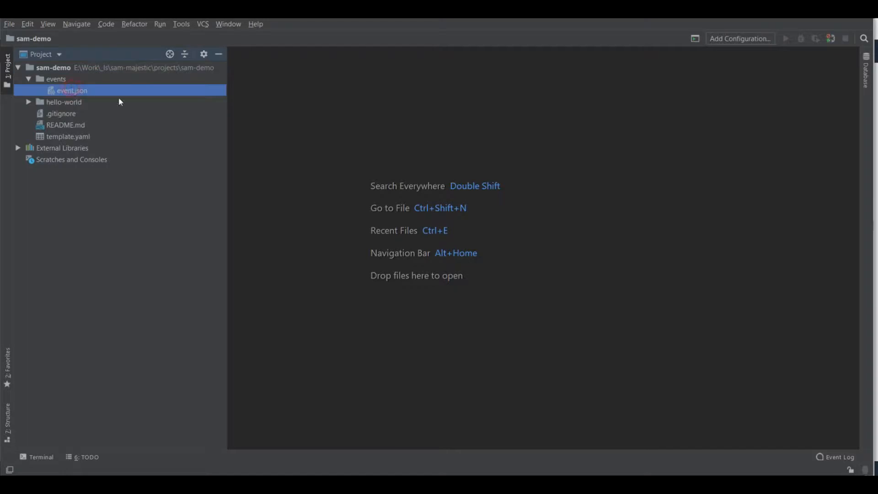
double_click(72, 90)
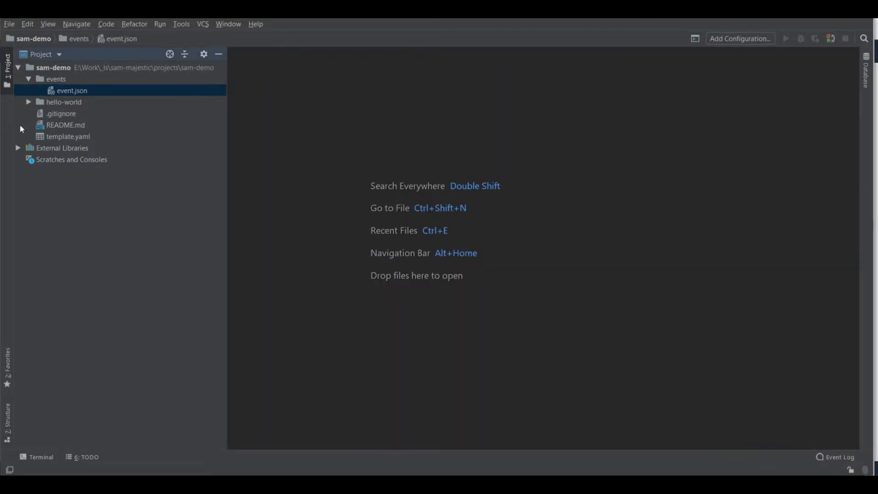
click(64, 102)
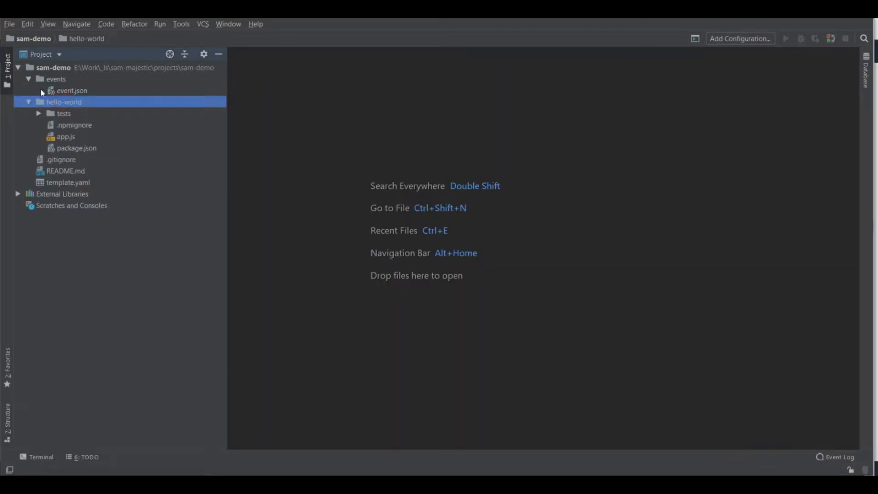
mouse_move(92, 131)
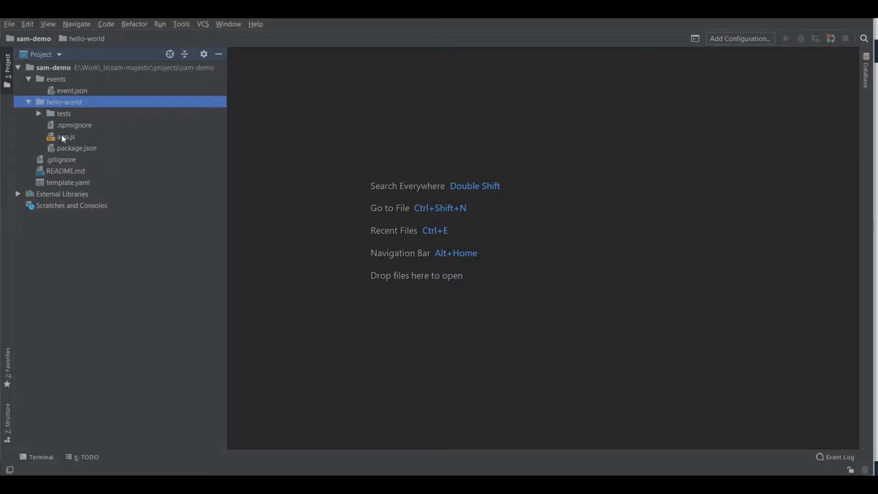
Open app.js to view the handler returning a 200 'hello world' response.
double_click(66, 136)
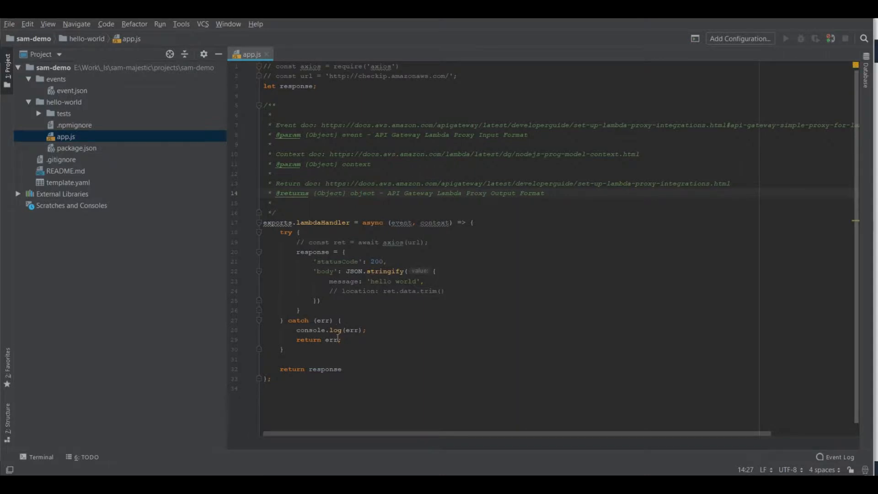
click(332, 277)
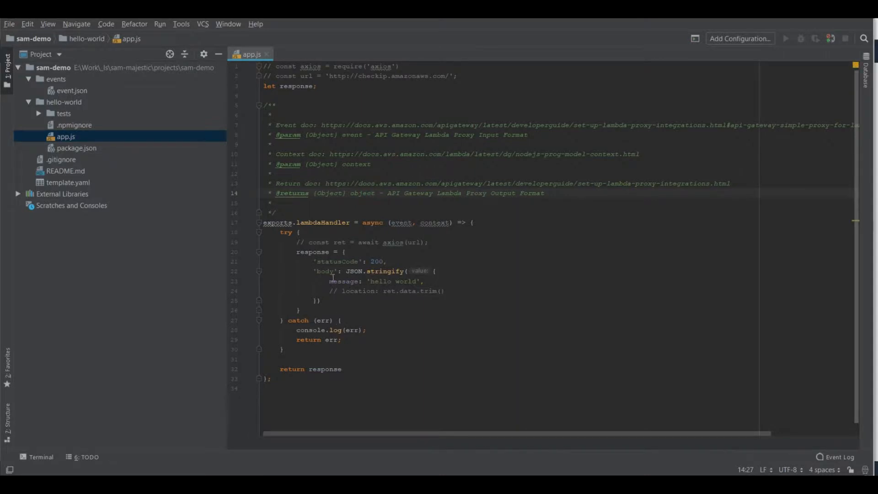
mouse_move(397, 311)
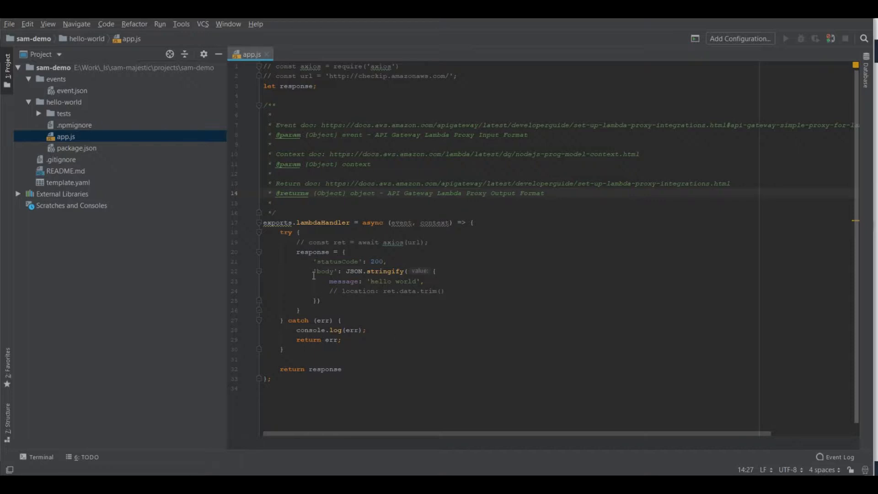
mouse_move(407, 208)
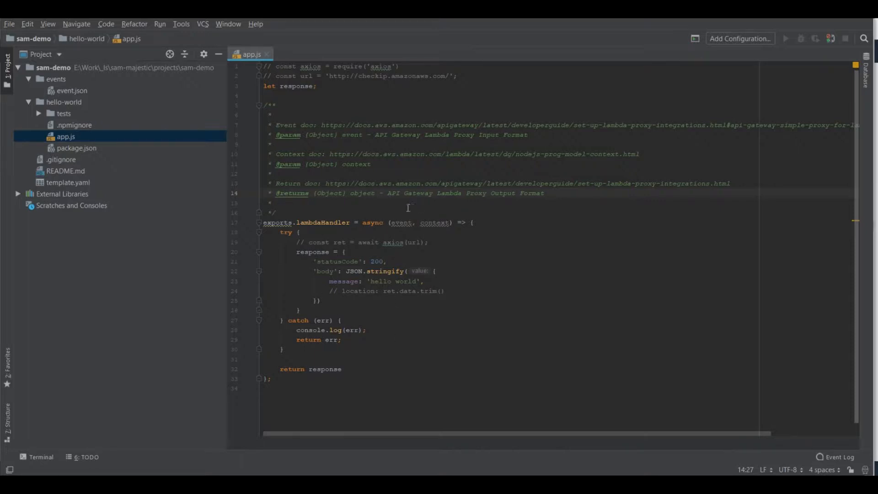
mouse_move(45, 194)
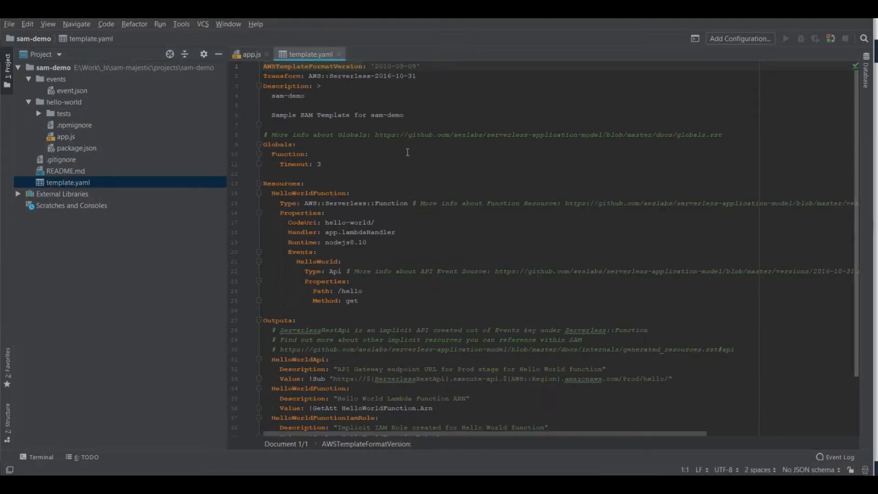
mouse_move(402, 198)
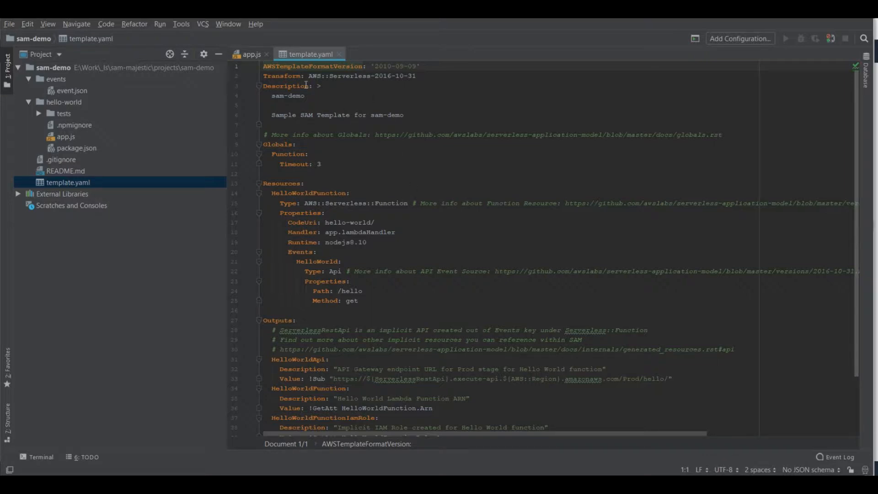
mouse_move(340, 170)
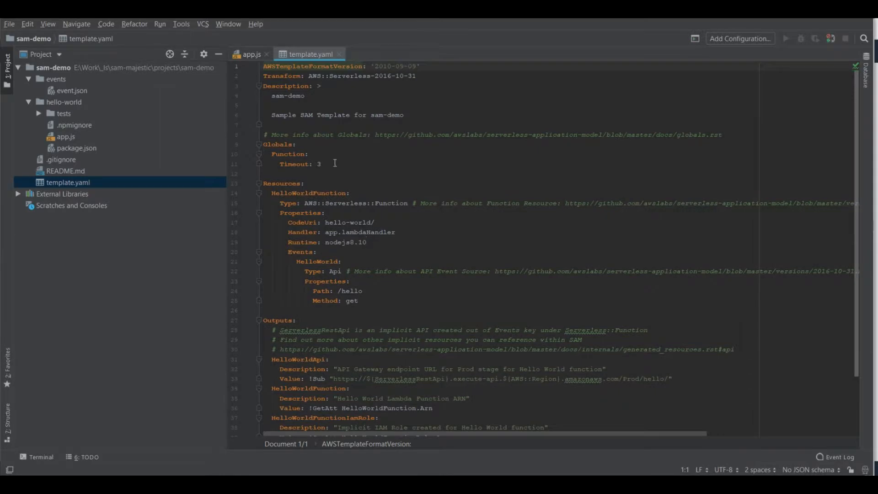
Scroll through template.yaml to read HelloWorldFunction, its /hello GET event and the outputs.
scroll(down, 3)
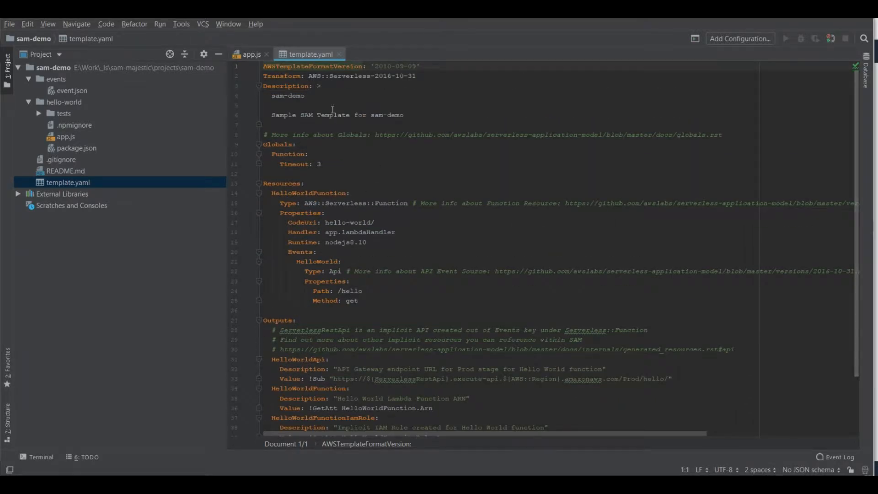
scroll(down, 3)
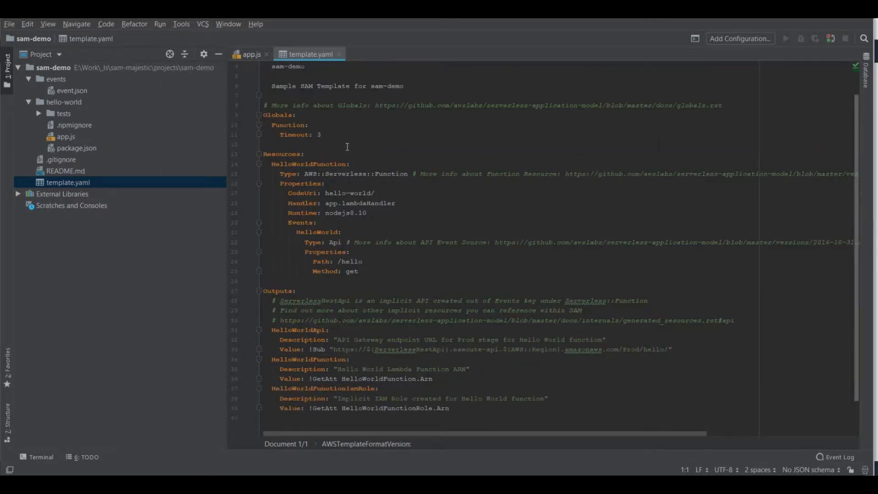
scroll(up, 3)
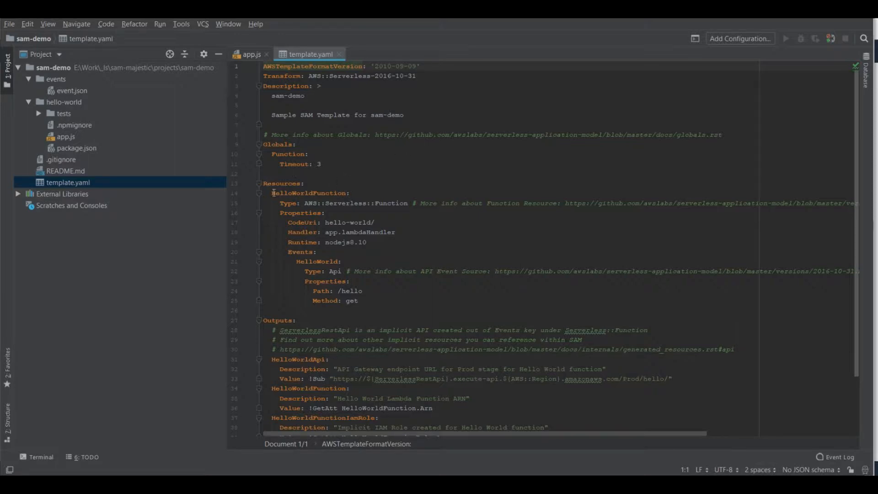
double_click(308, 192)
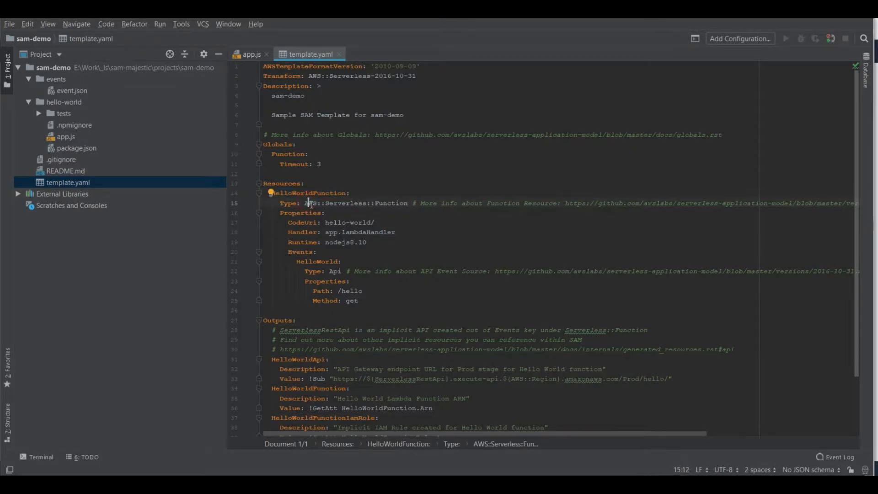
double_click(356, 203)
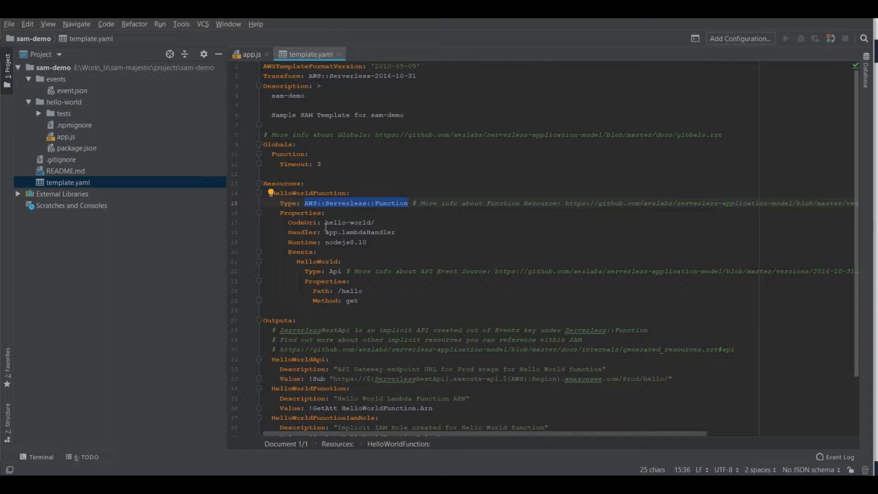
click(337, 232)
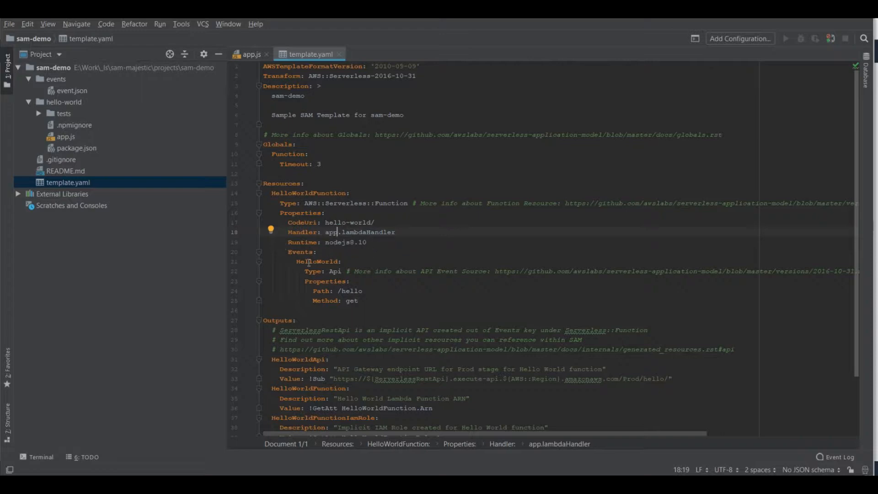
click(316, 261)
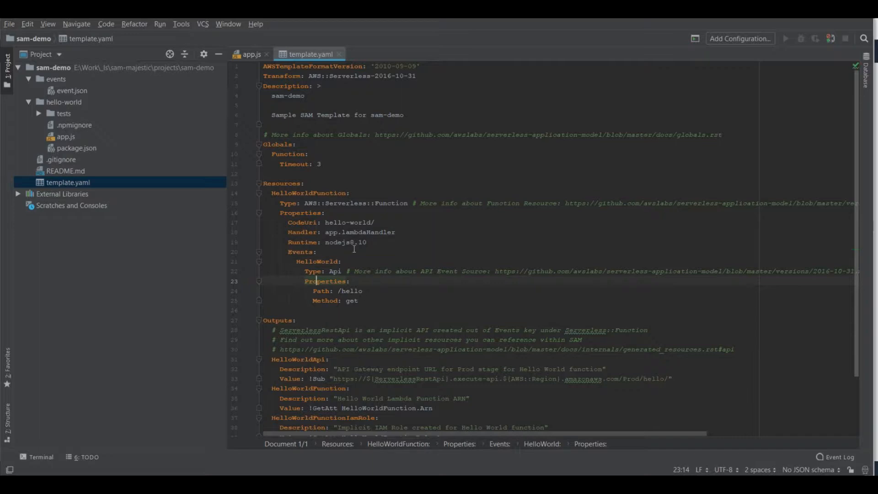
mouse_move(330, 252)
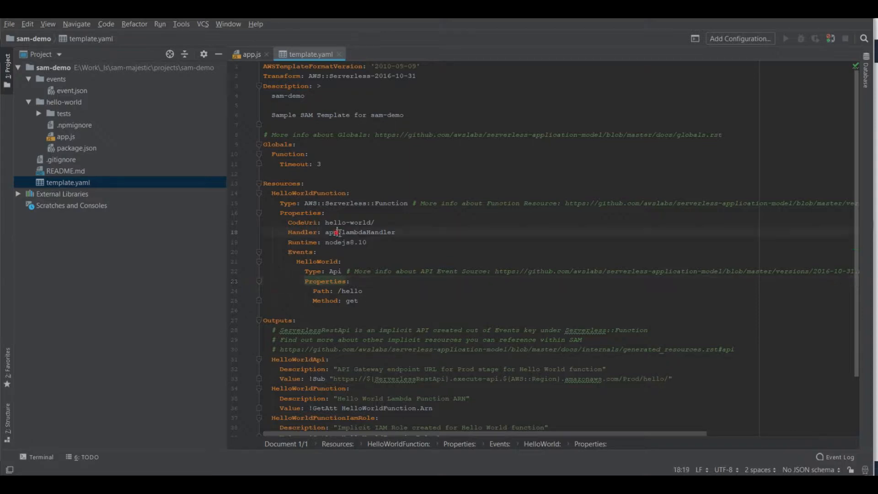
double_click(361, 232)
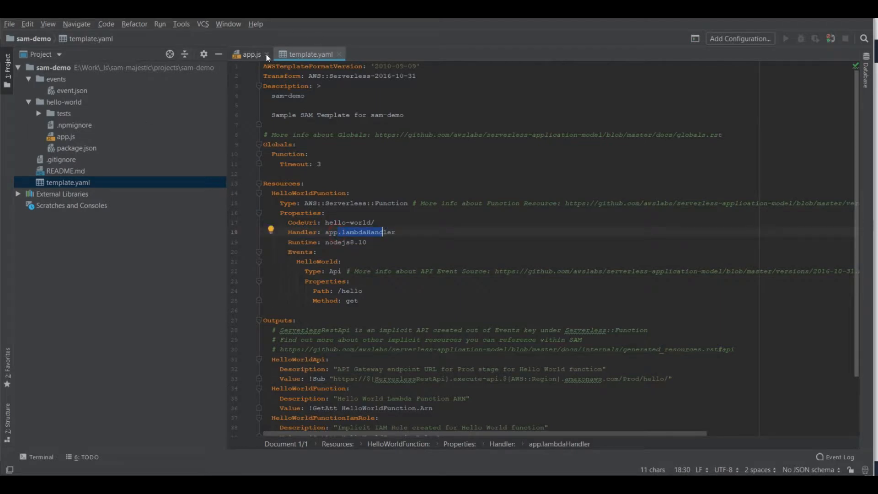
mouse_move(120, 157)
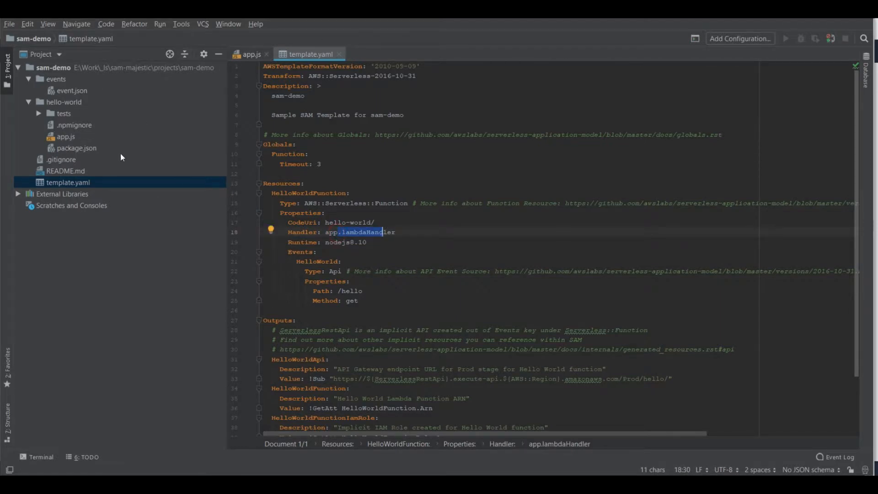
mouse_move(351, 301)
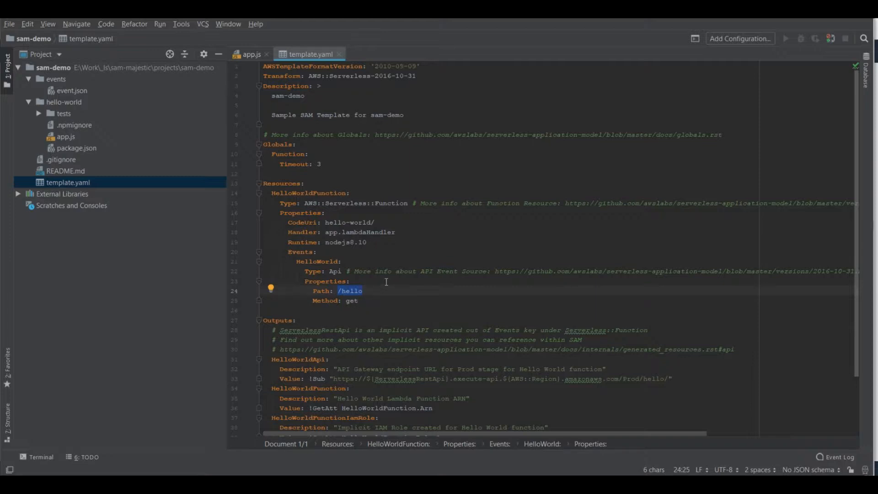
mouse_move(350, 242)
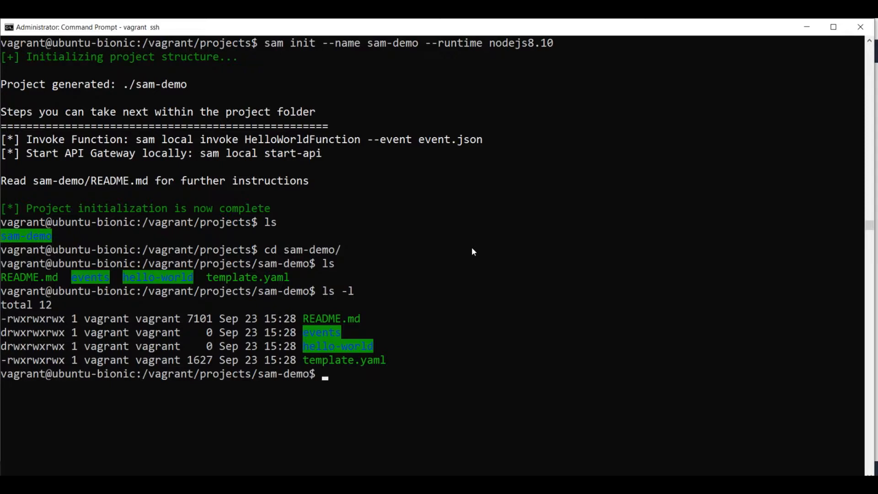
Run `sam build` in sam-demo, producing build artifacts under .aws-sam/build.
text(sam bui)
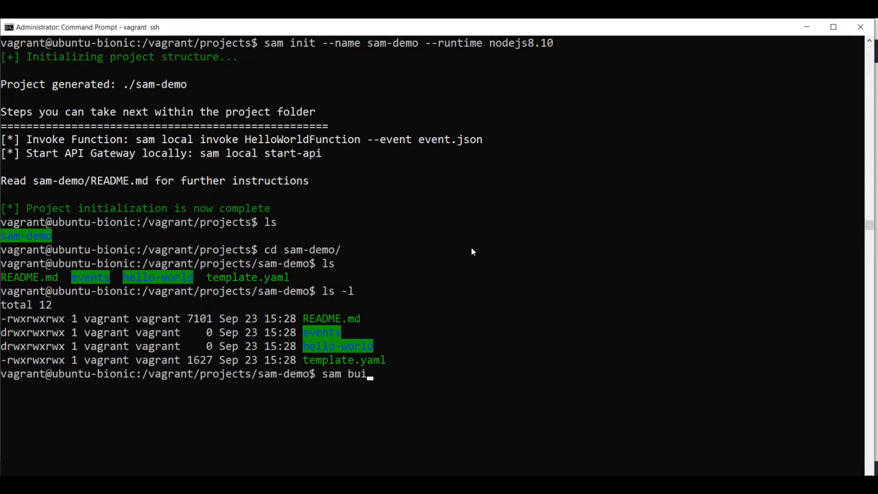
text(ld)
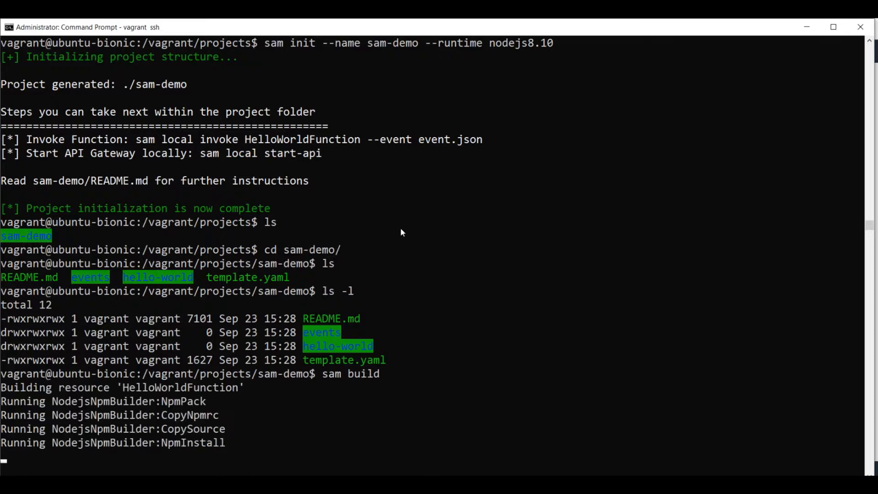
mouse_move(288, 358)
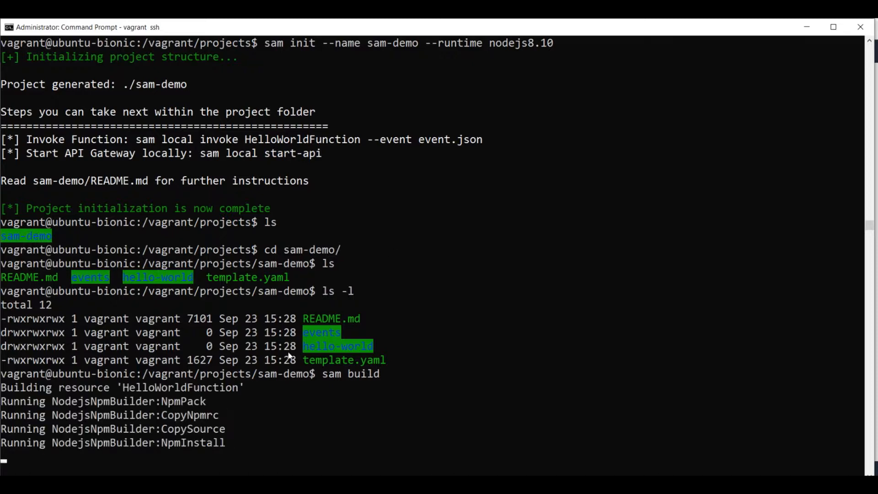
mouse_move(369, 267)
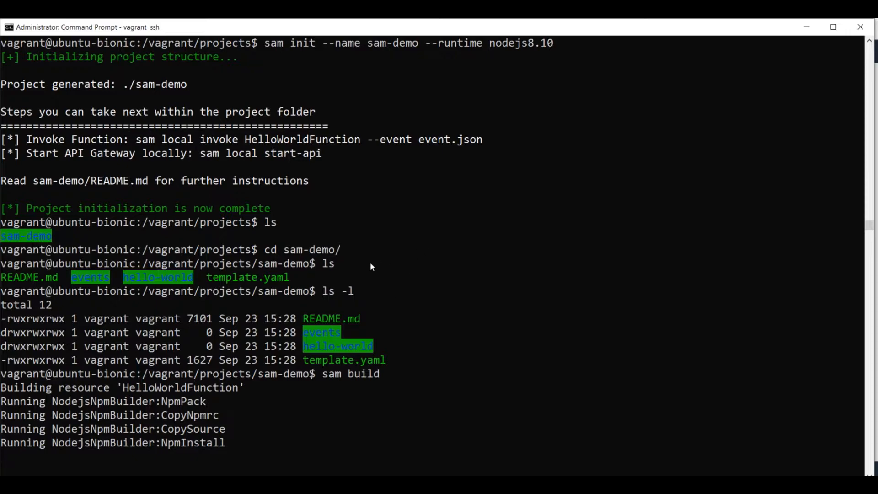
scroll(down, 3)
text(sam)
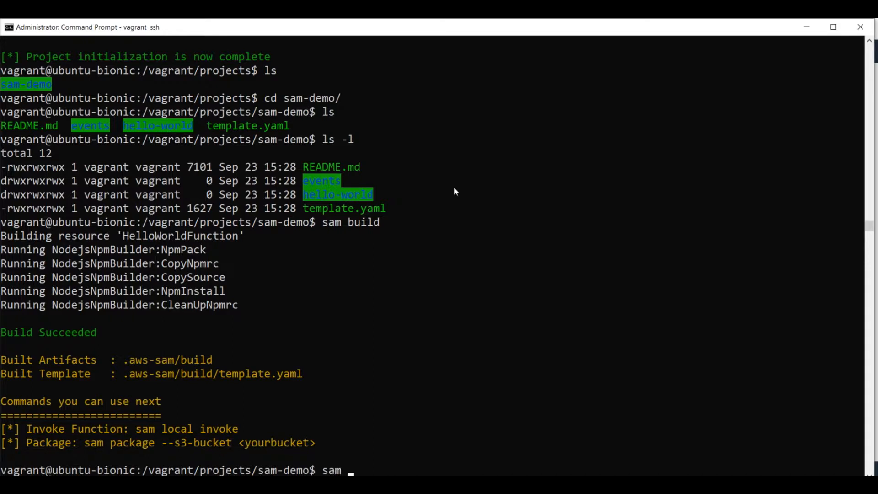
Invoke the function locally with events/event.json, returning statusCode 200 and 'hello world'.
text(local invoke --ev)
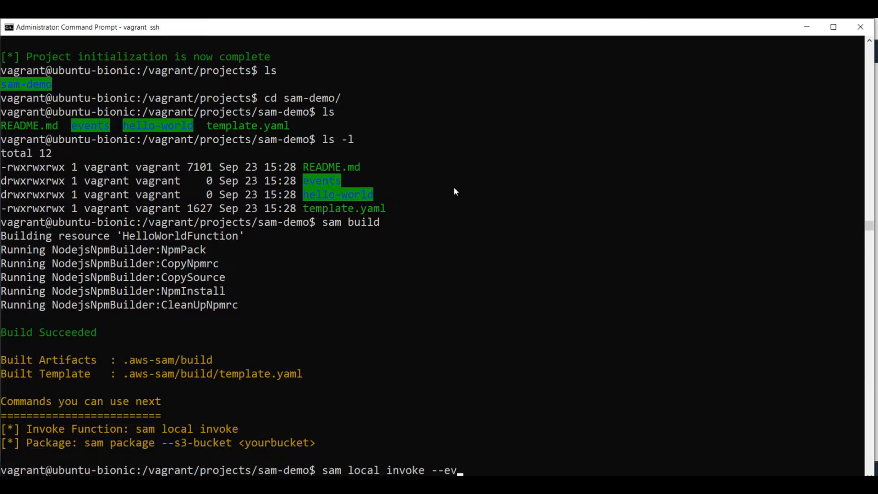
text(ent)
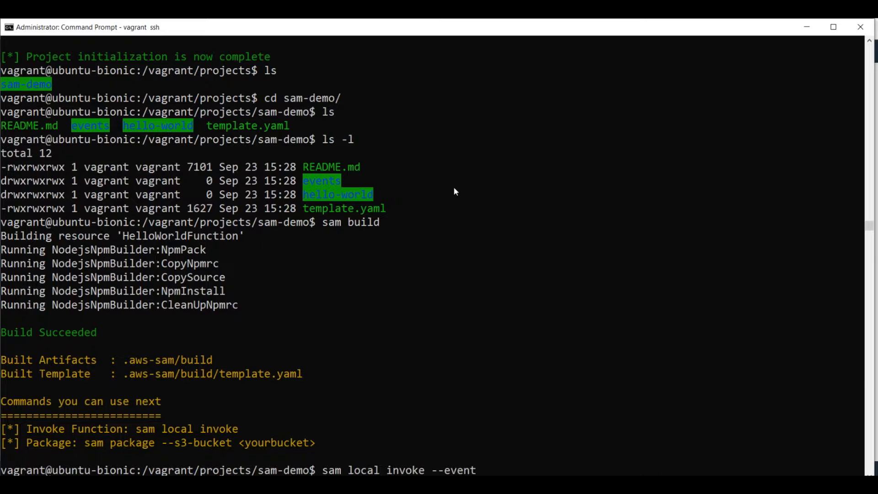
text(event)
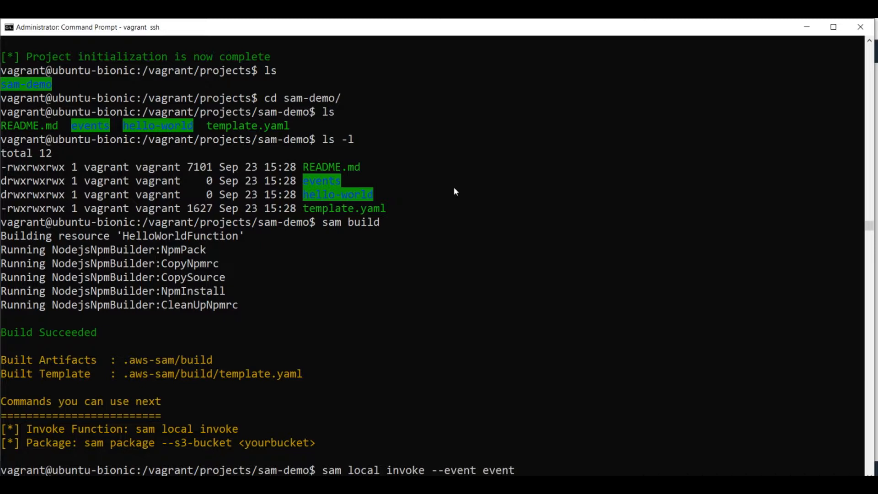
text(s)
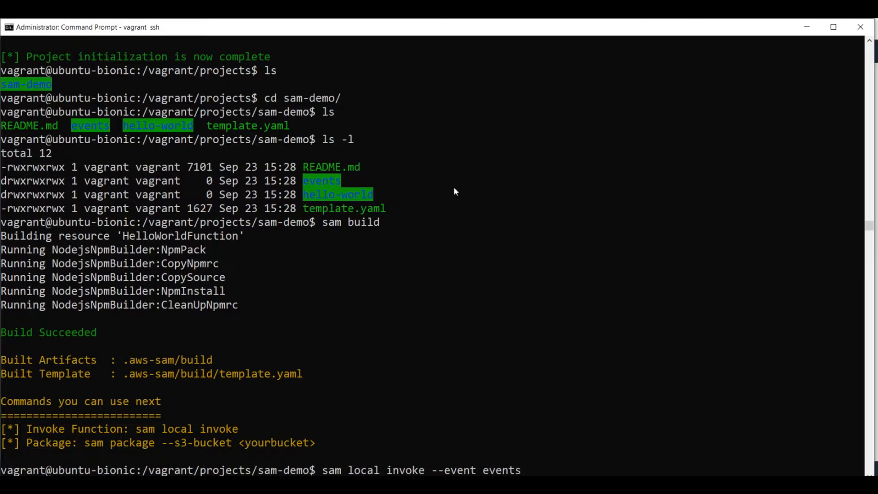
text(/event)
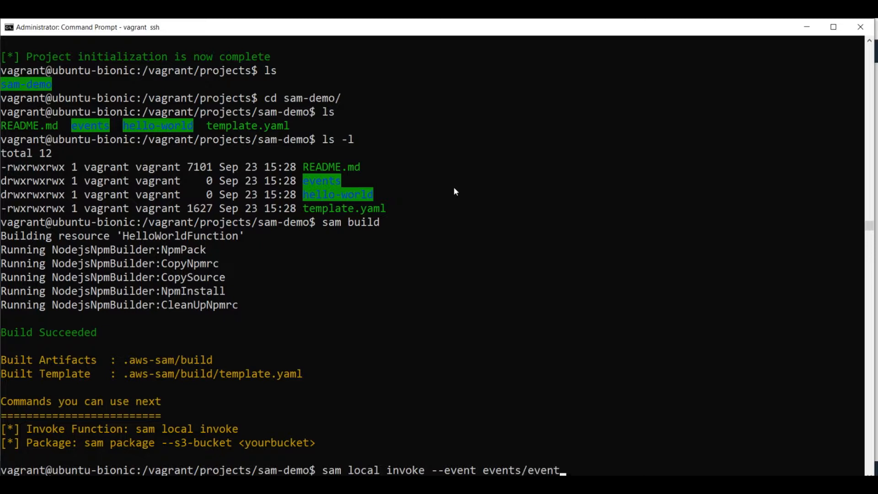
text(.json)
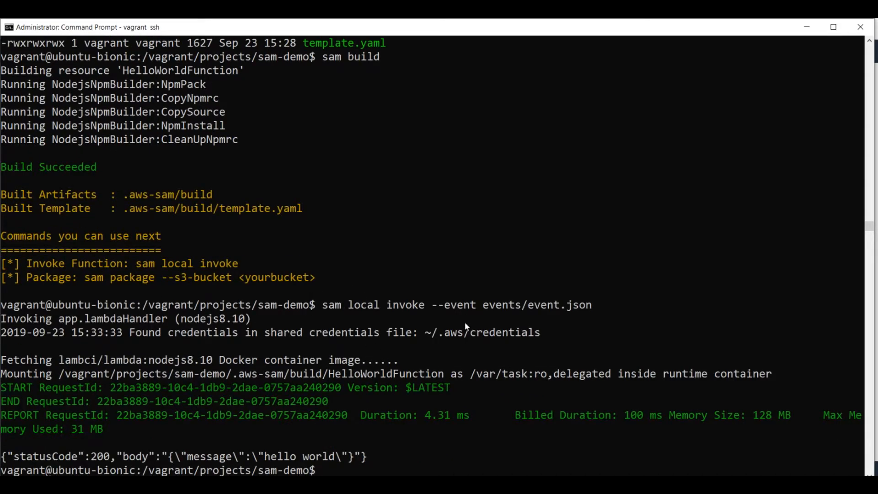
mouse_move(174, 351)
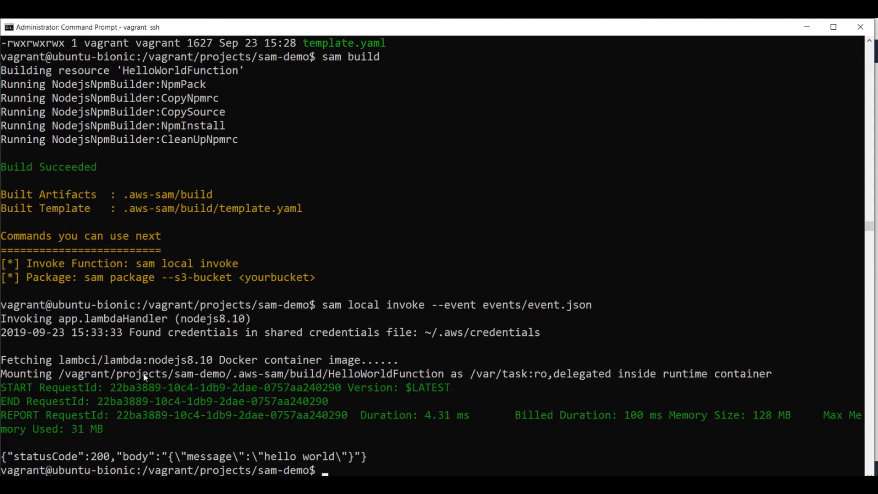
mouse_move(299, 385)
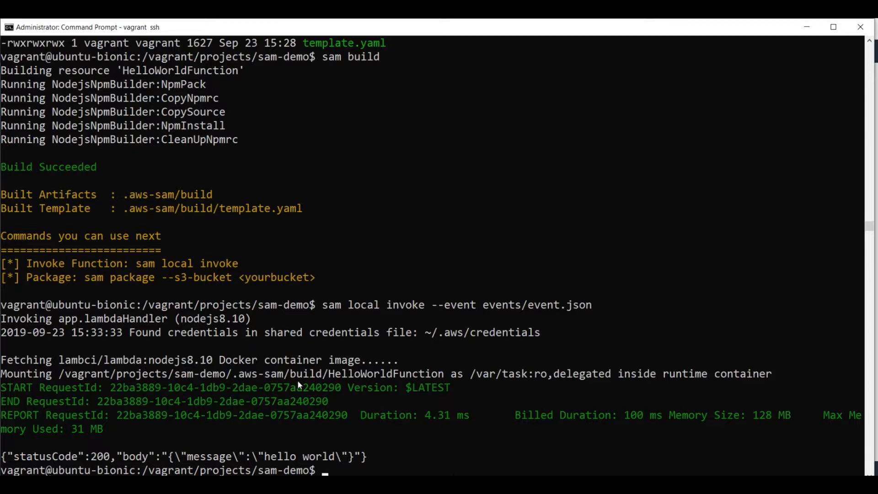
mouse_move(258, 372)
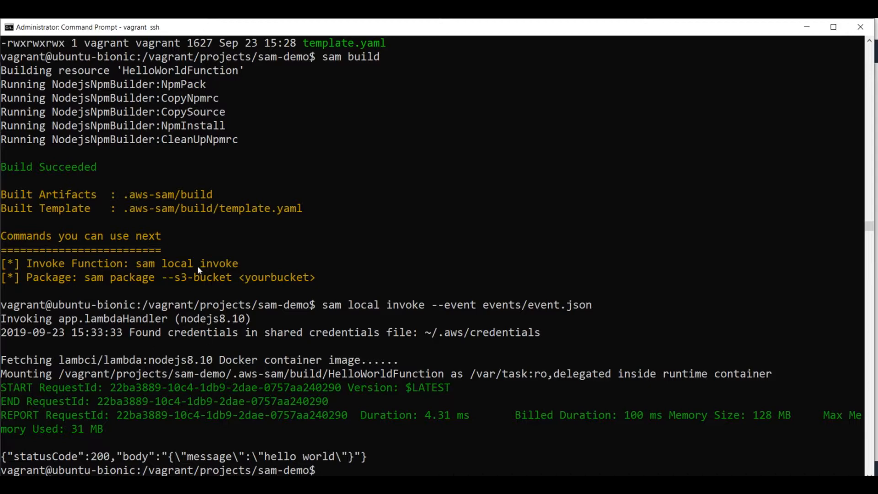
mouse_move(391, 398)
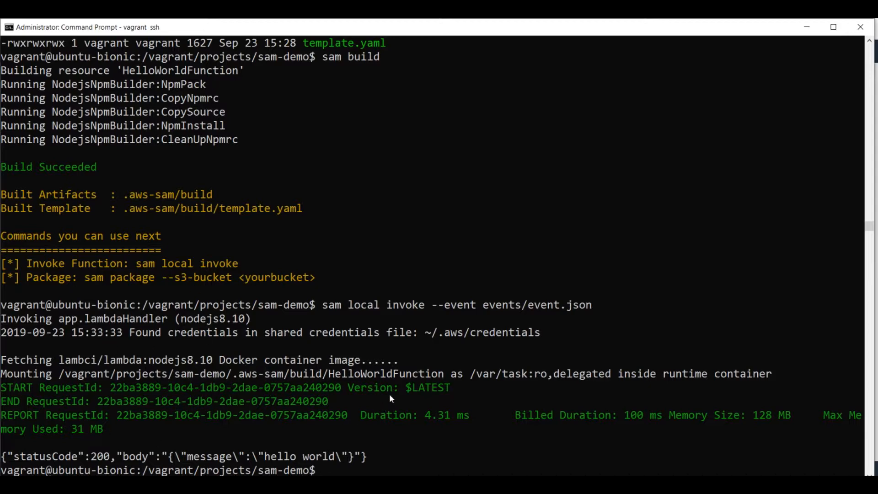
mouse_move(102, 421)
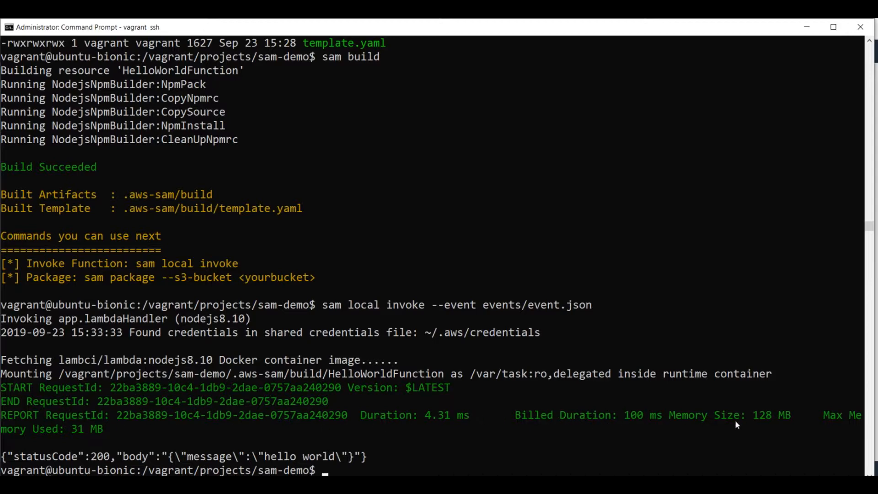
mouse_move(56, 412)
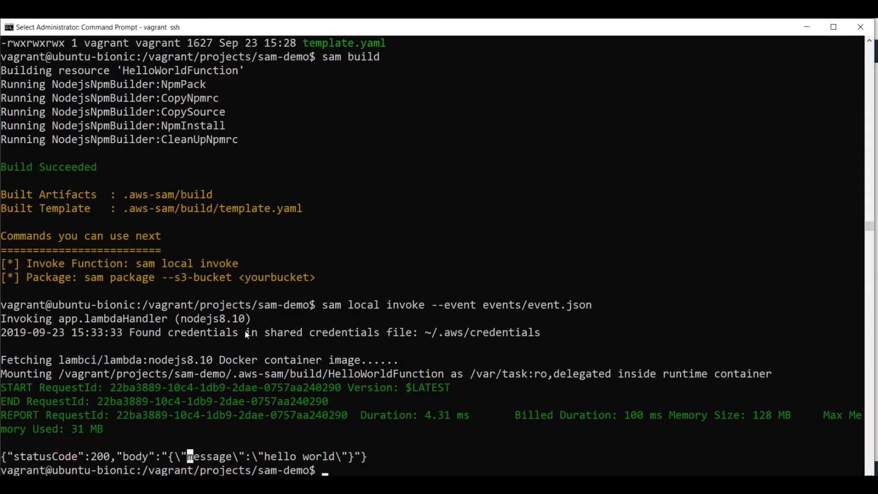
Re-run `sam local invoke --event events/event.json`, again getting 'hello world'.
text(sam local invoke --event events/event.json)
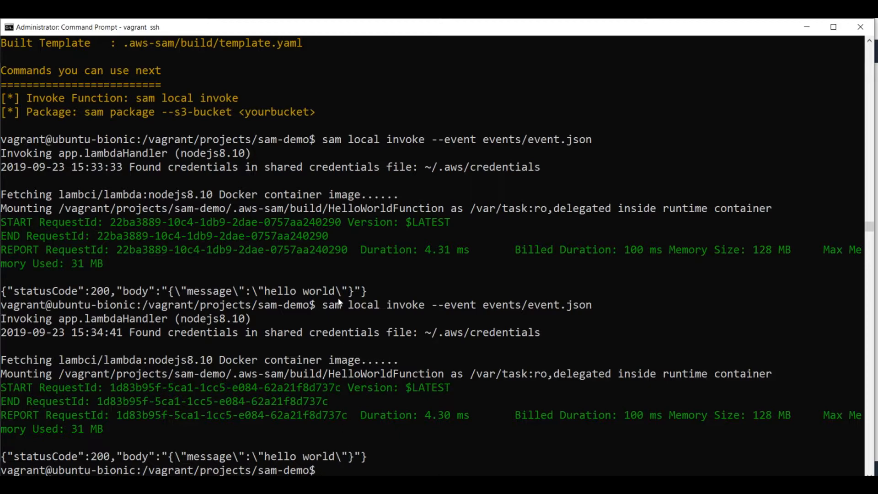
Rebuild with `sam build` and invoke with events/event.json, returning 'Hello Majestic.Cloud'.
text(s)
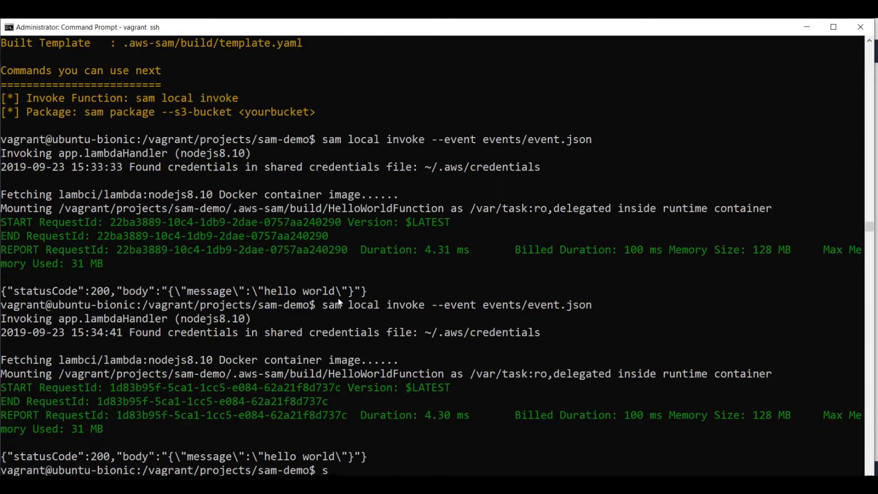
text(am build)
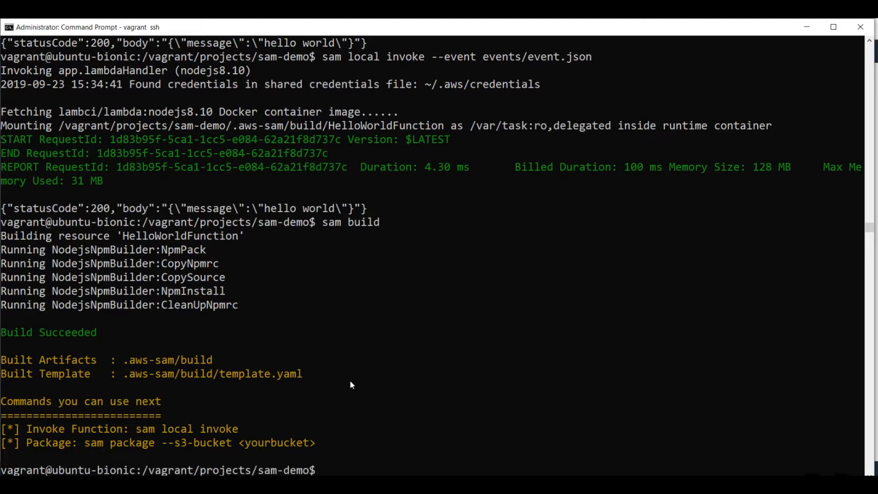
text(sam local invoke --event events/event.json)
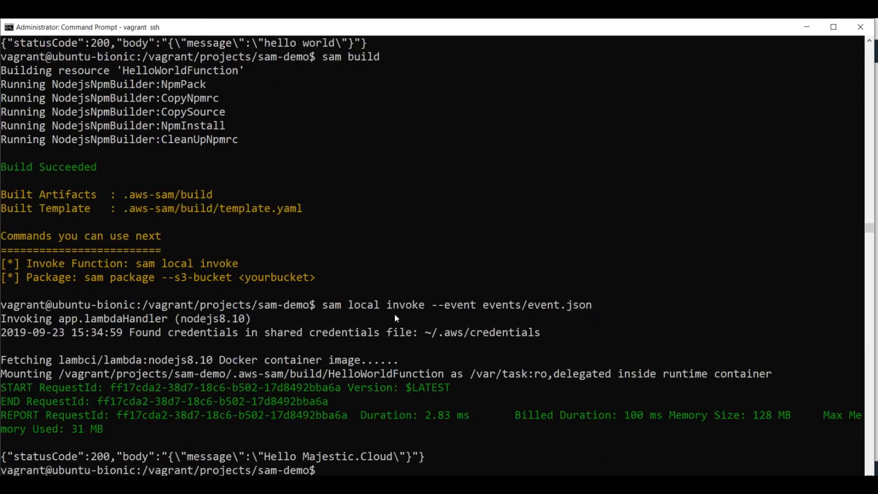
drag(266, 456, 332, 456)
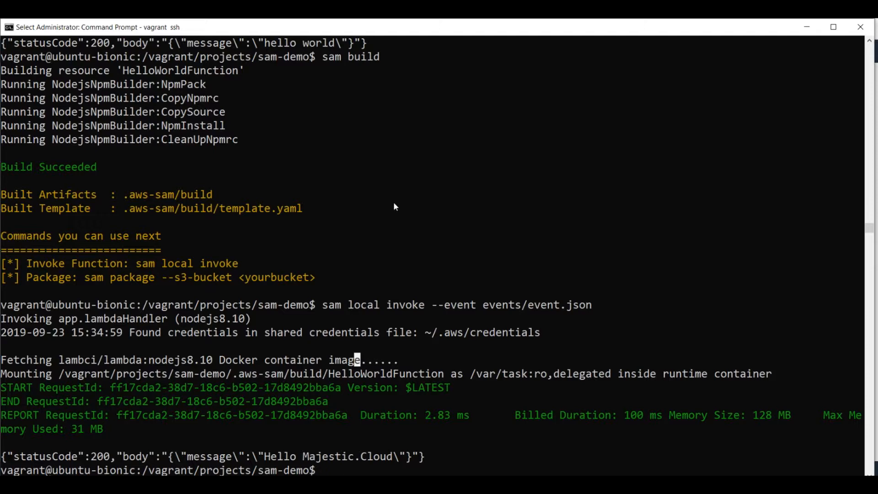
text(sam local)
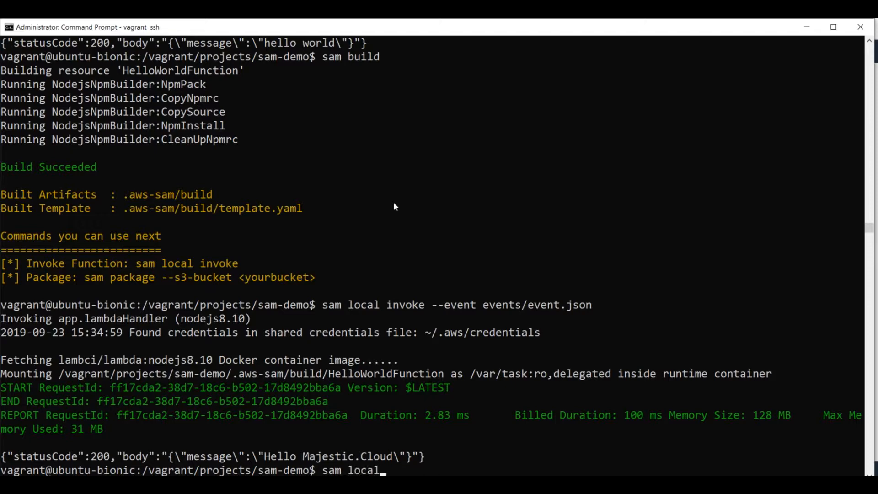
text(start-api)
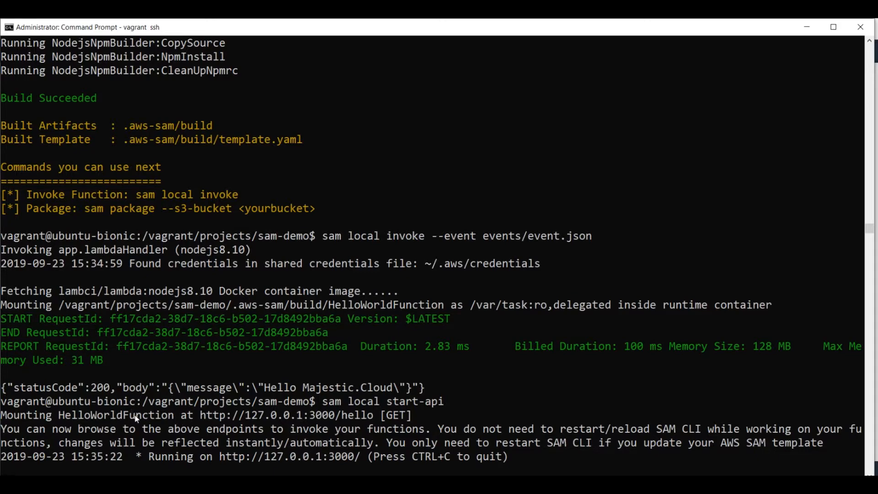
mouse_move(189, 463)
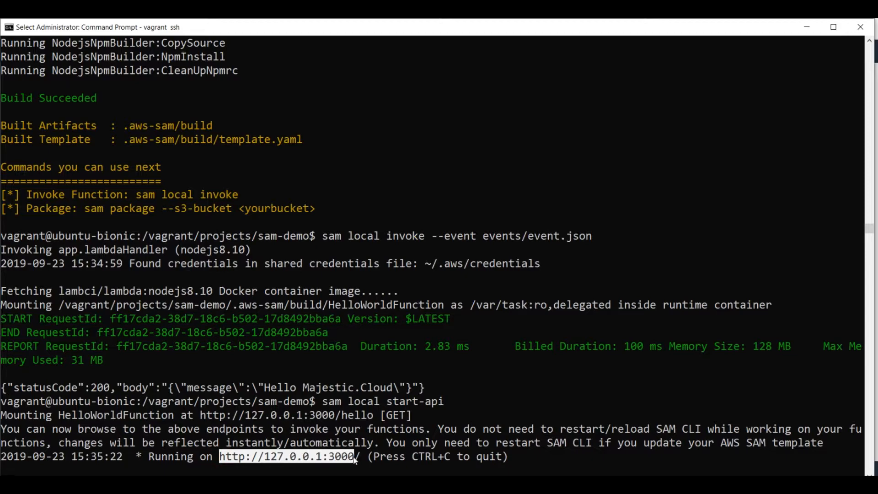
mouse_move(267, 433)
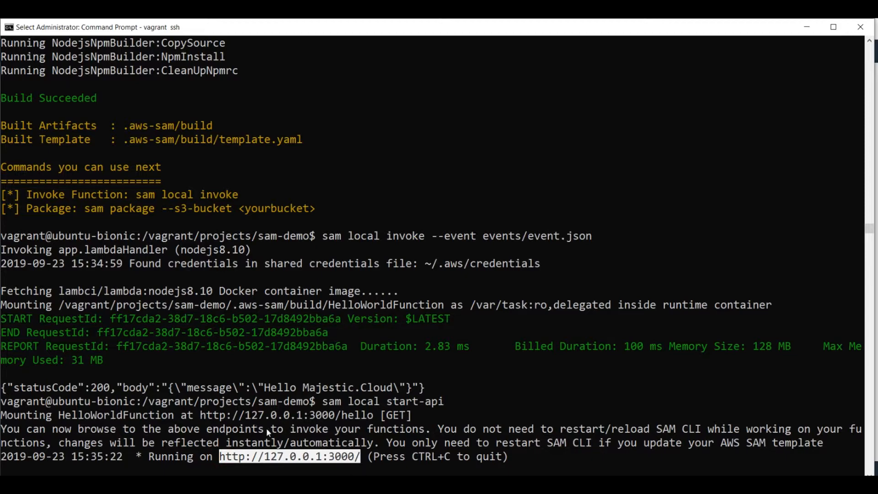
mouse_move(284, 405)
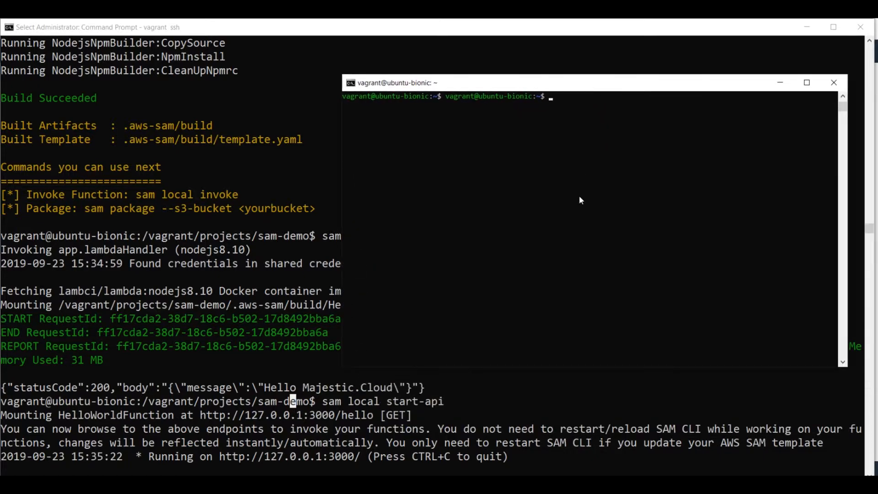
text(curl)
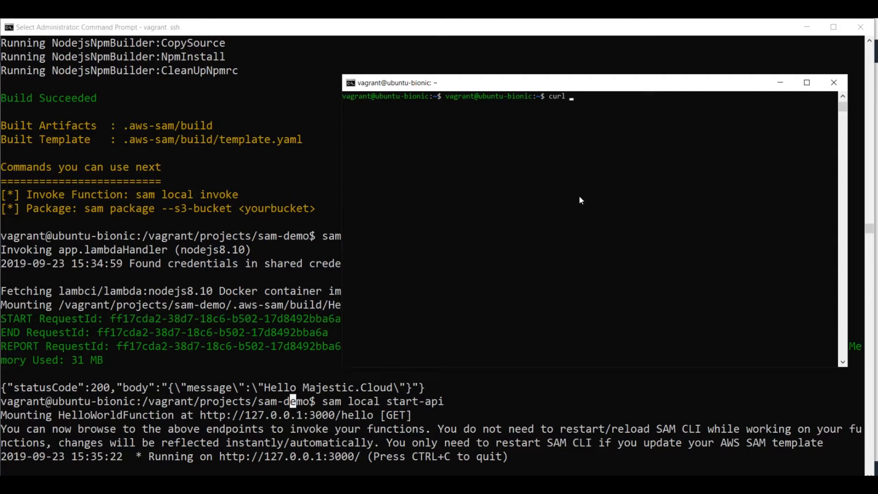
text(-X)
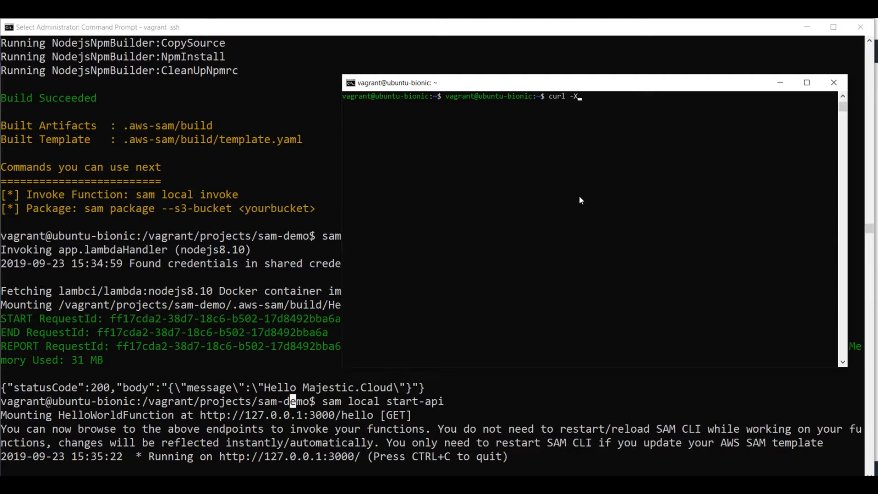
text(GET)
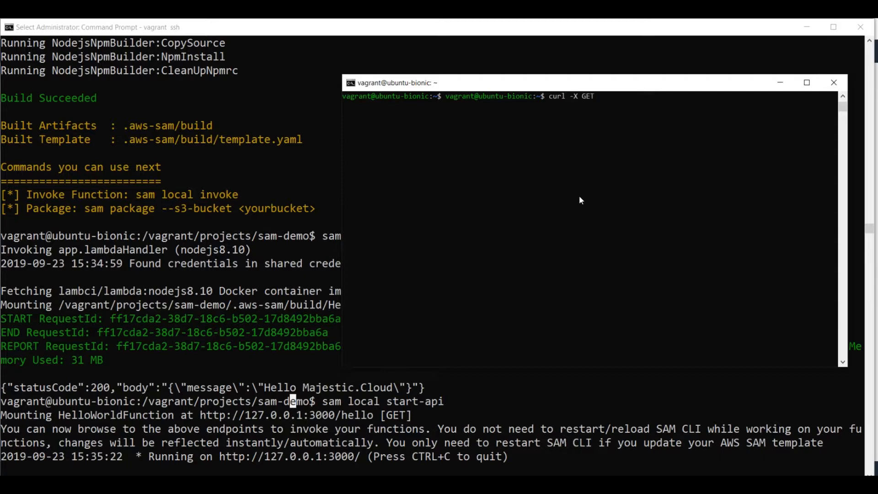
text(http:)
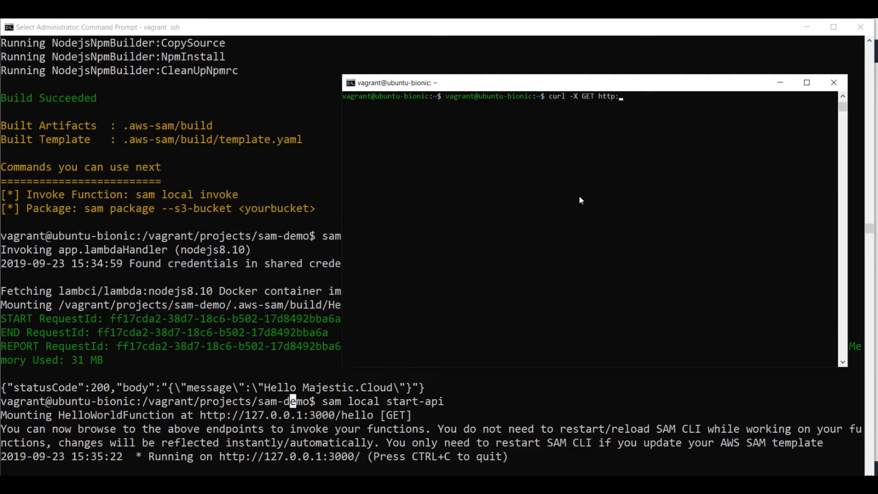
text(127.0.0.1)
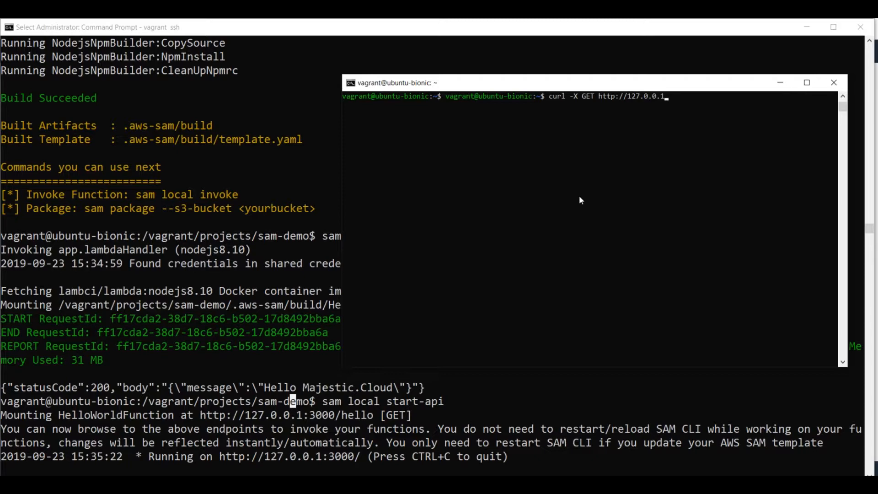
text(/)
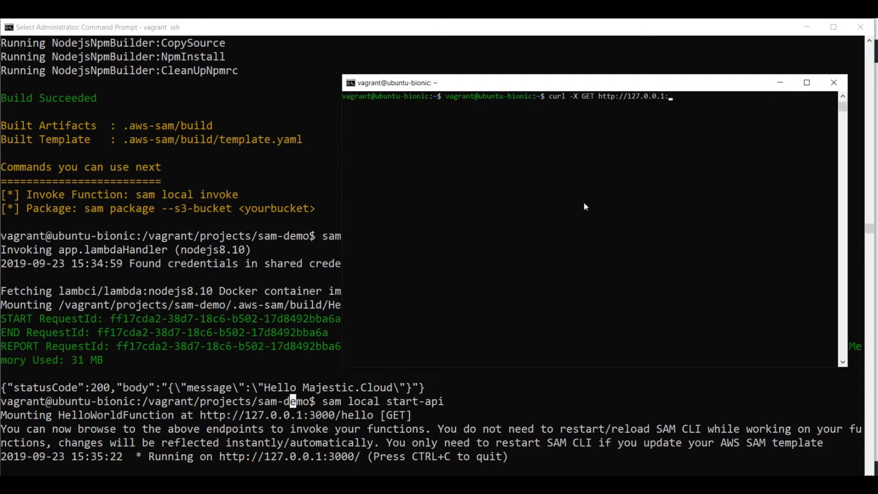
text(3000)
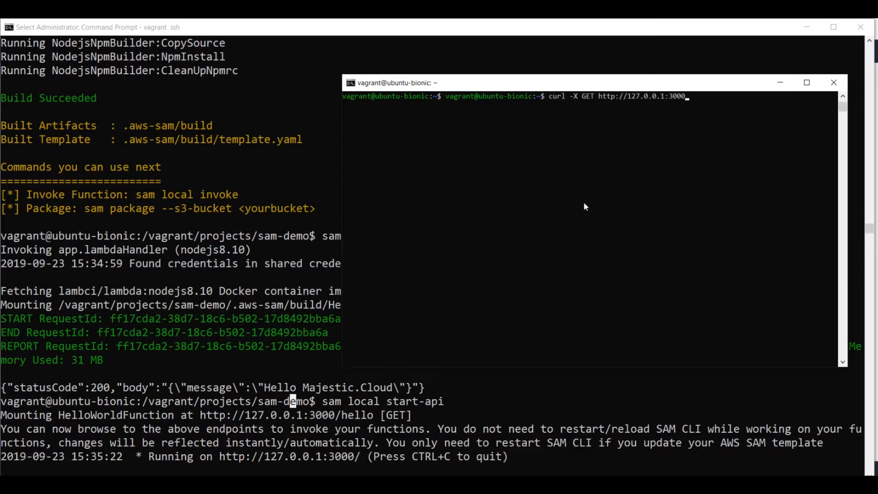
text(/hello)
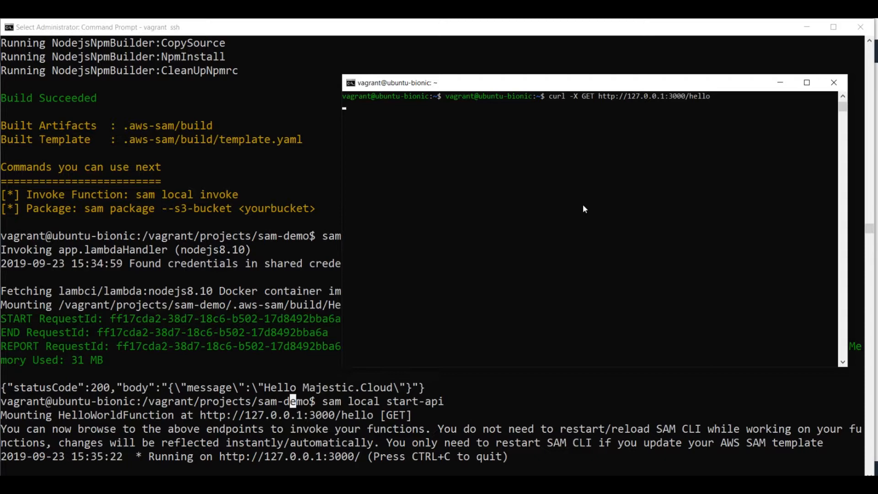
mouse_move(589, 141)
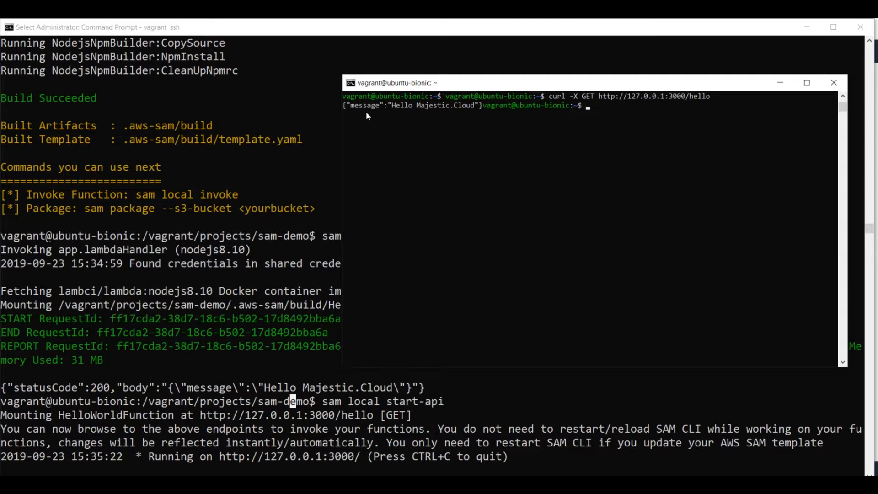
mouse_move(364, 111)
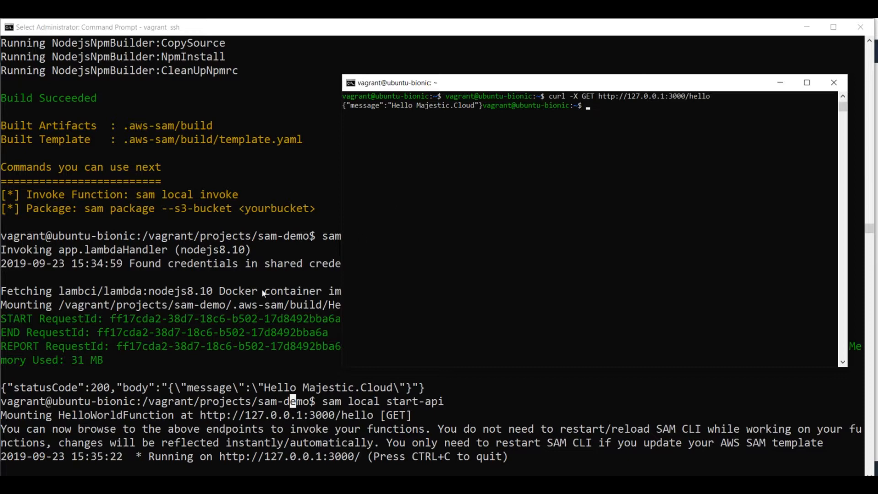
mouse_move(297, 319)
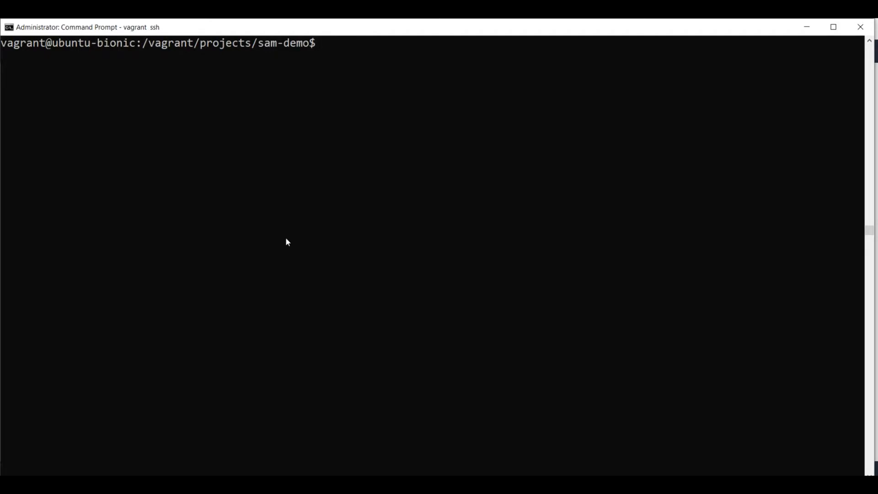
Make the majestic-sam bucket with aws s3 mb s3://majestic-sam.
text(sam)
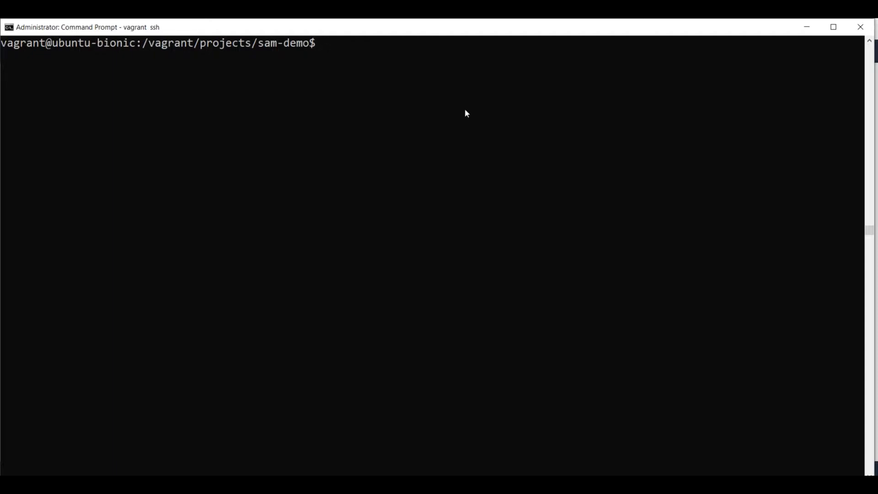
text(a)
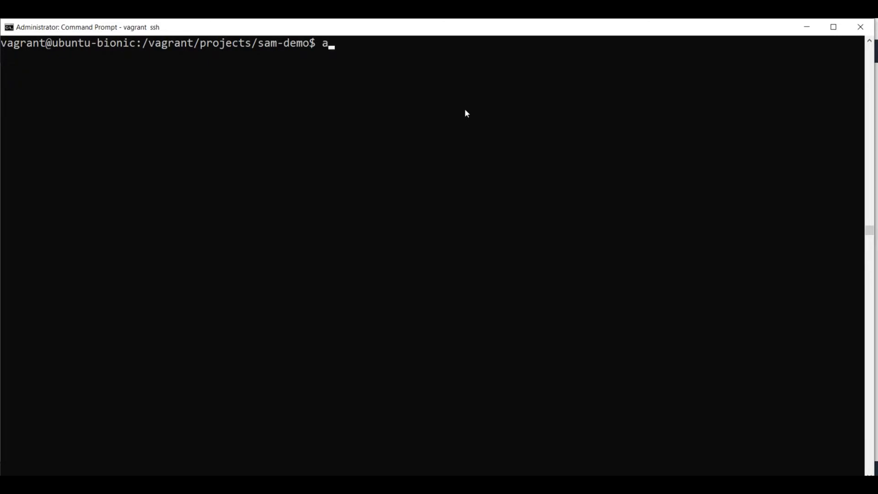
text(ws)
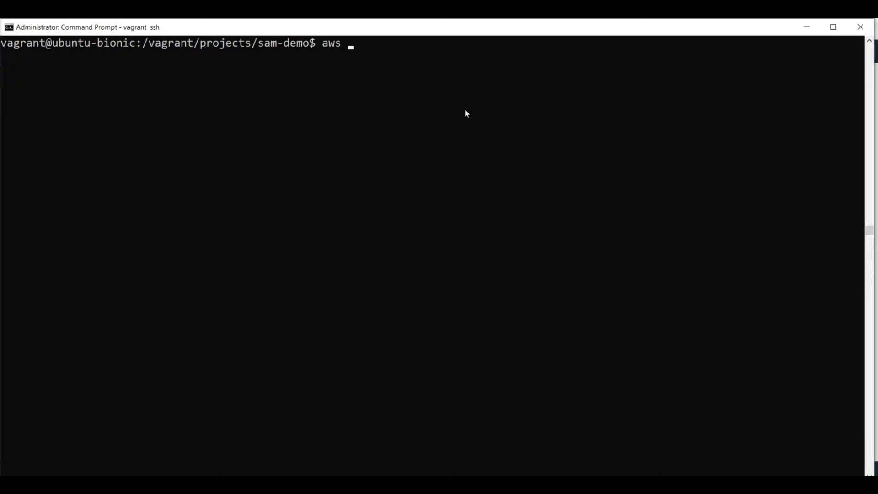
text(s3)
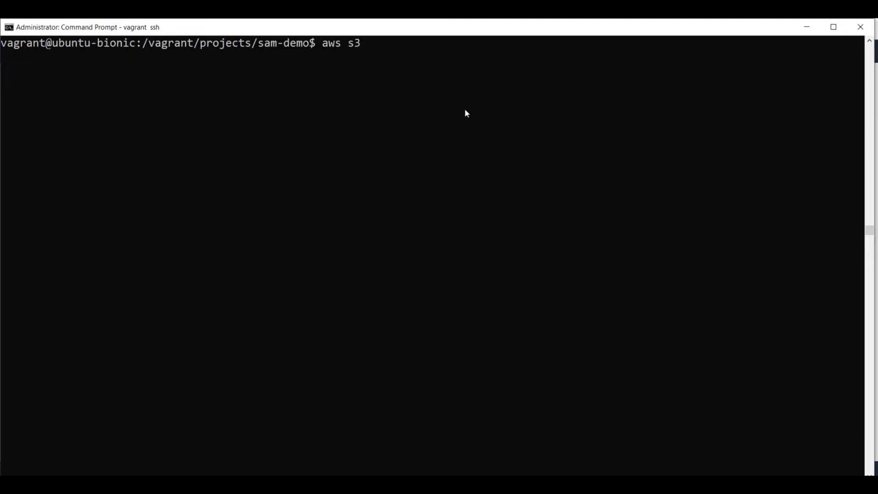
text(mb)
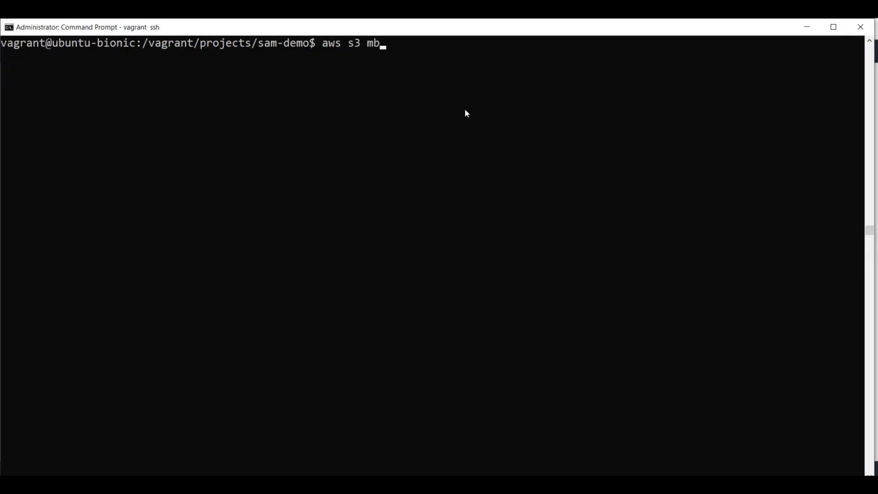
text(s3:)
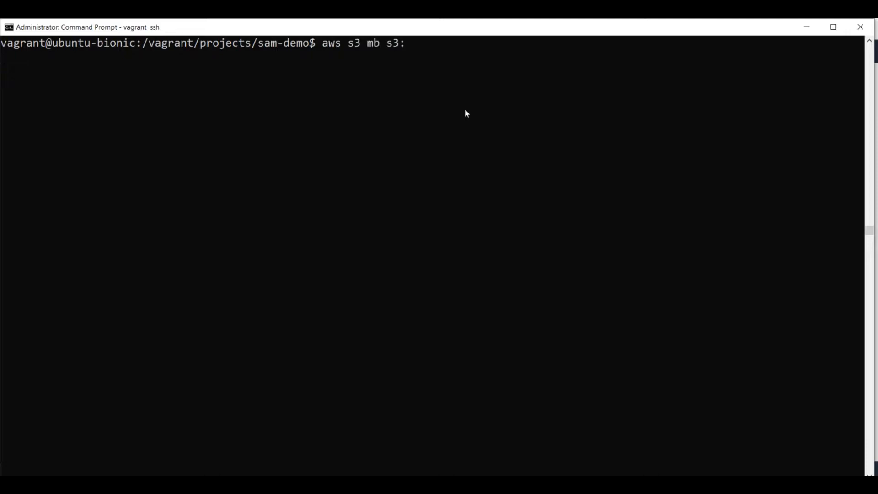
text(//)
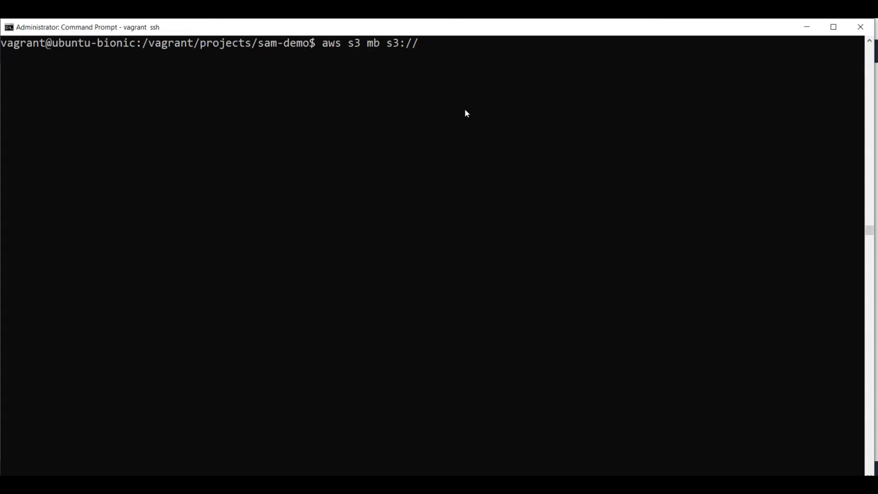
text(majesti)
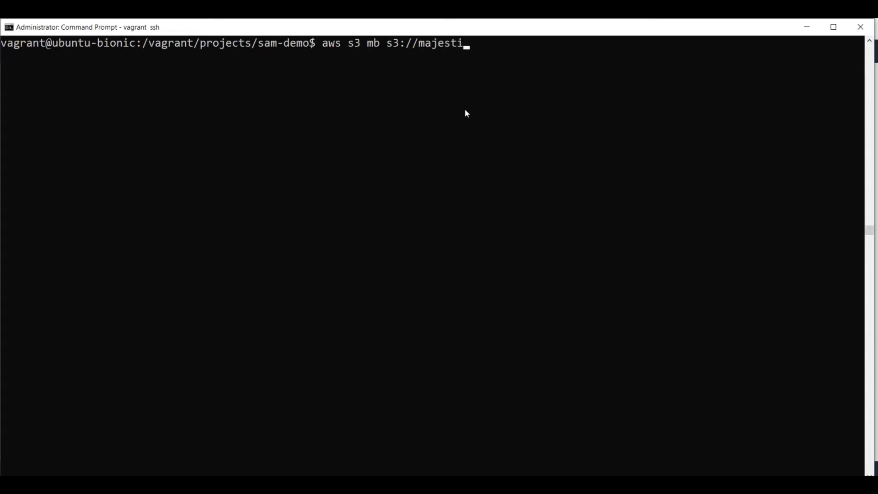
text(c-sam)
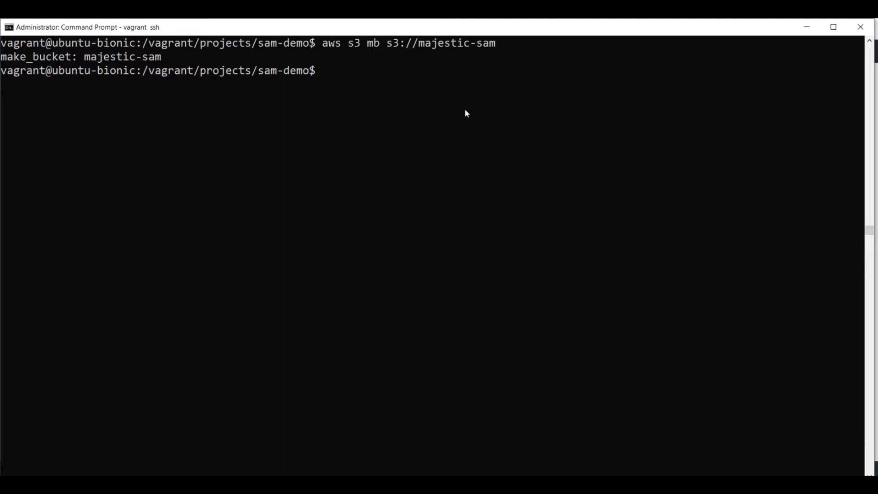
Run sam package with output template packaged.yaml and S3 bucket majestic-sam.
text(sam)
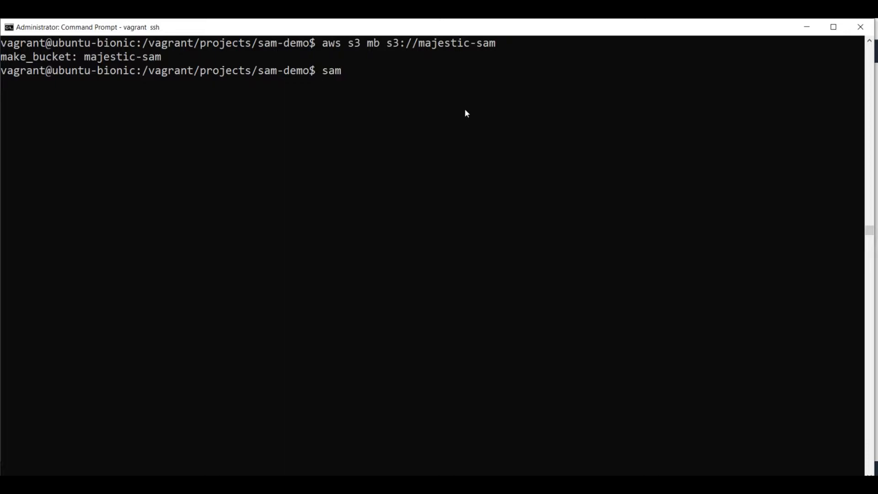
text(package)
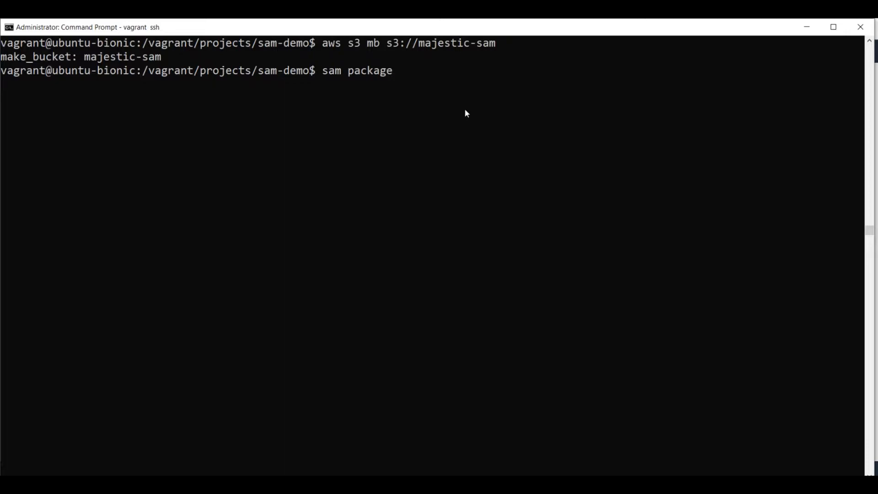
text(--outp)
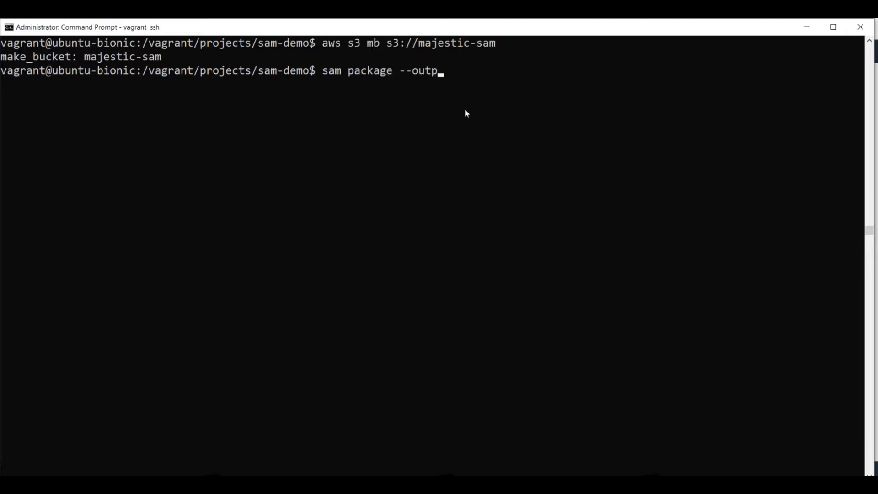
text(ut-template packa)
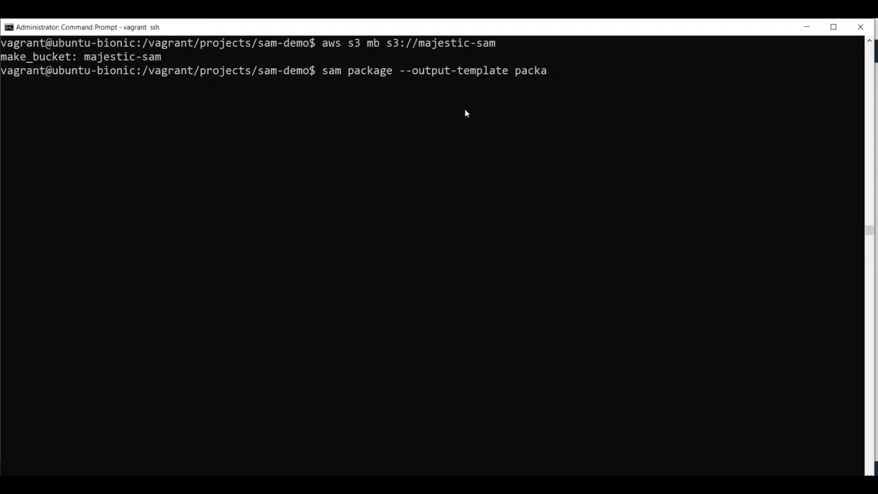
text(ged.y)
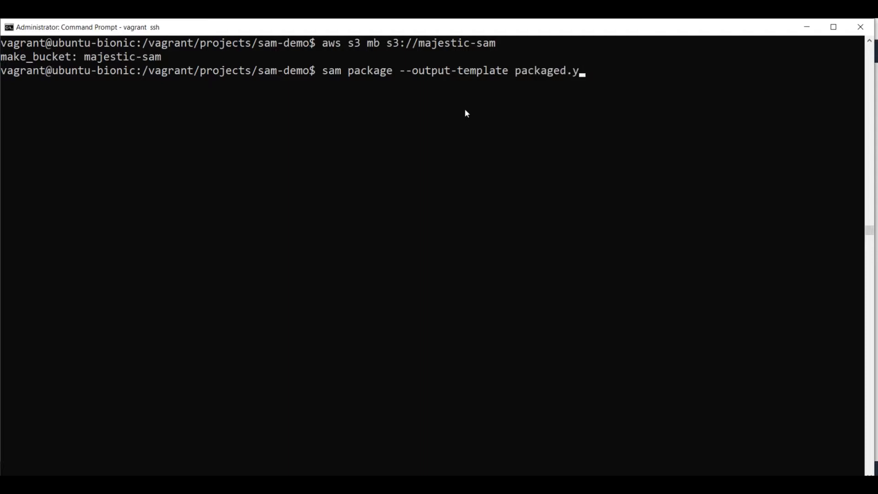
text(aml)
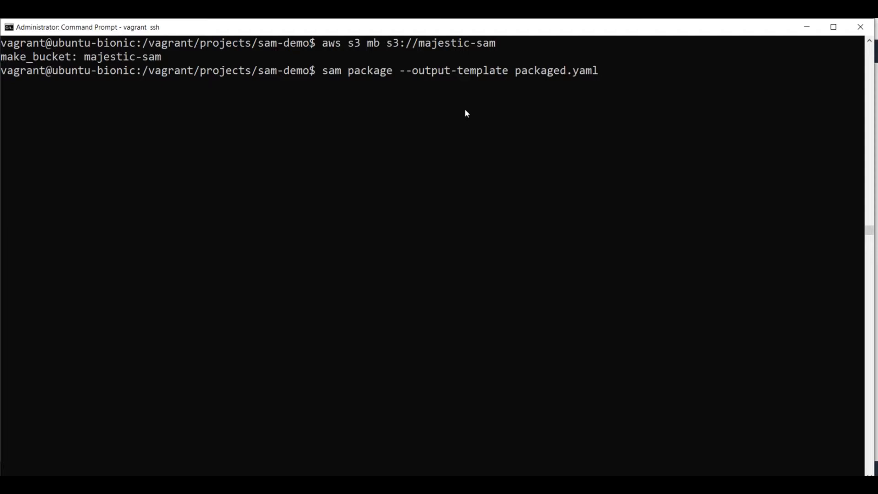
text(--s3-buck)
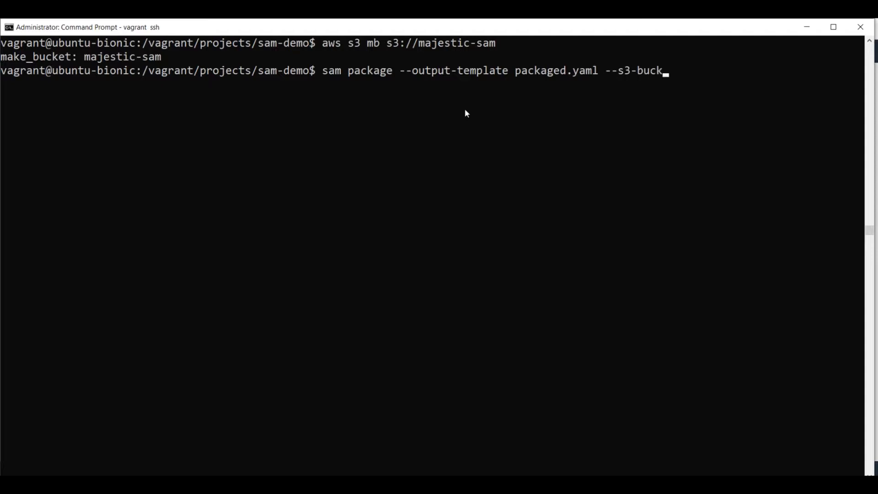
text(et)
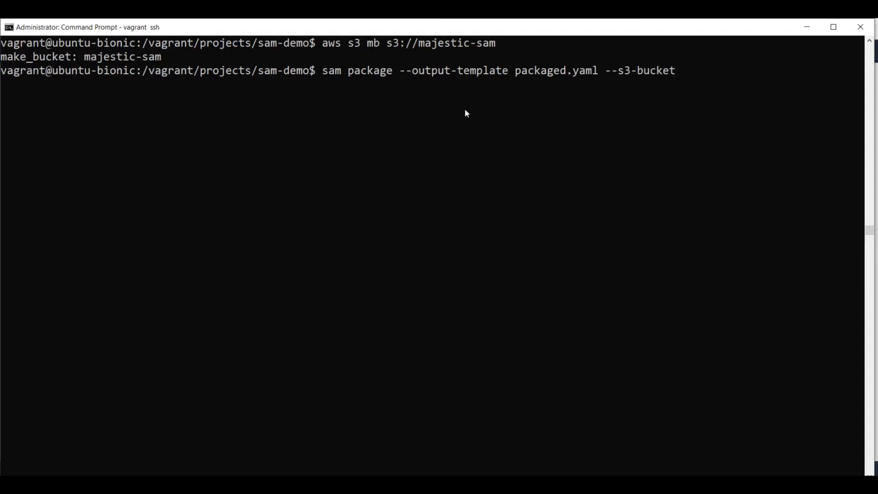
text(majestic-sam)
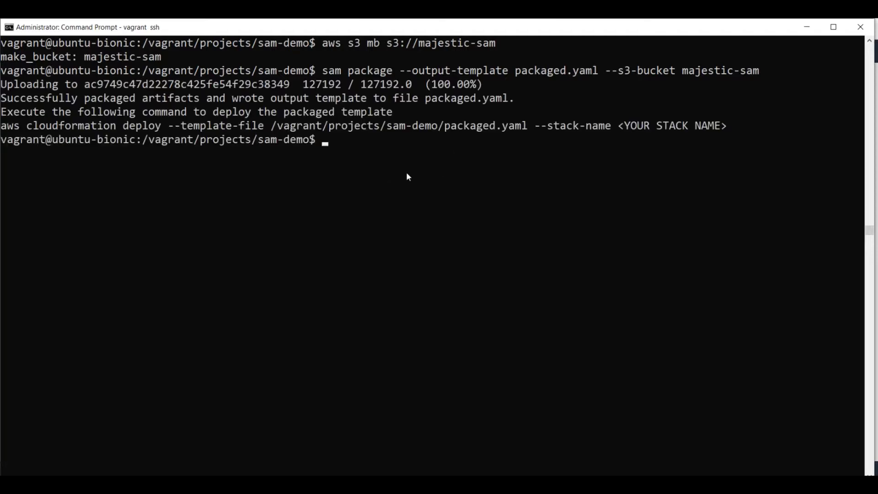
mouse_move(361, 174)
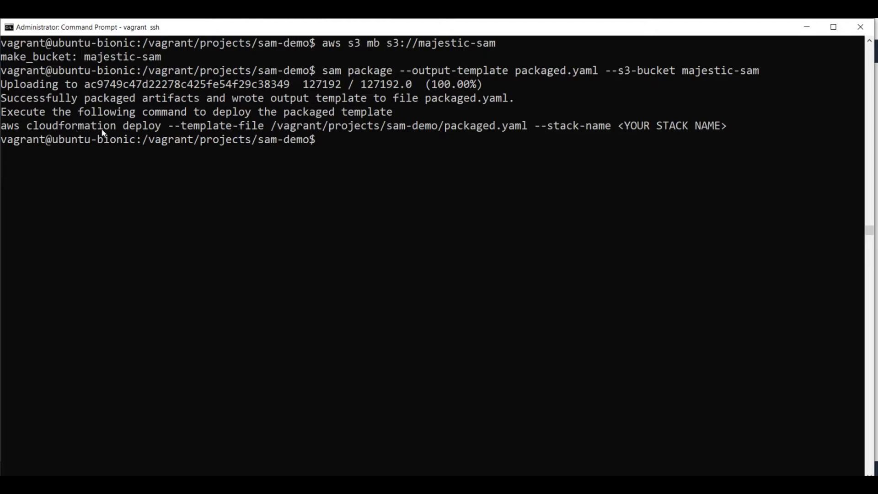
mouse_move(237, 153)
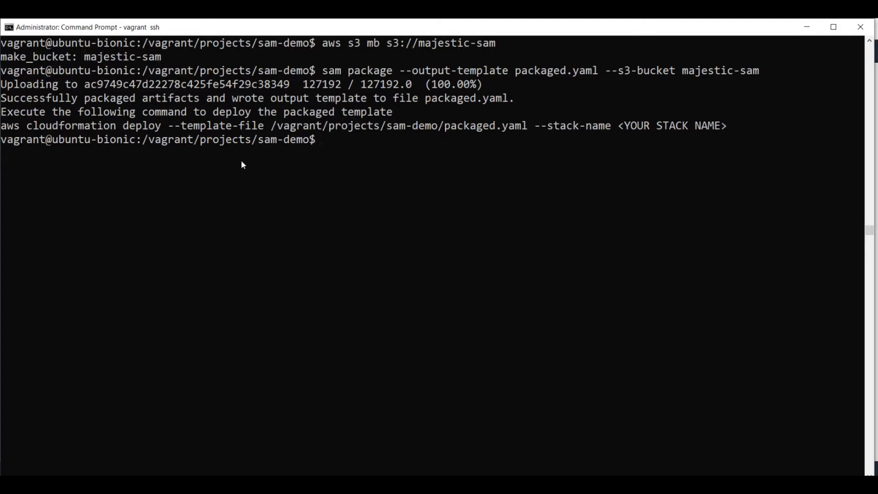
mouse_move(212, 250)
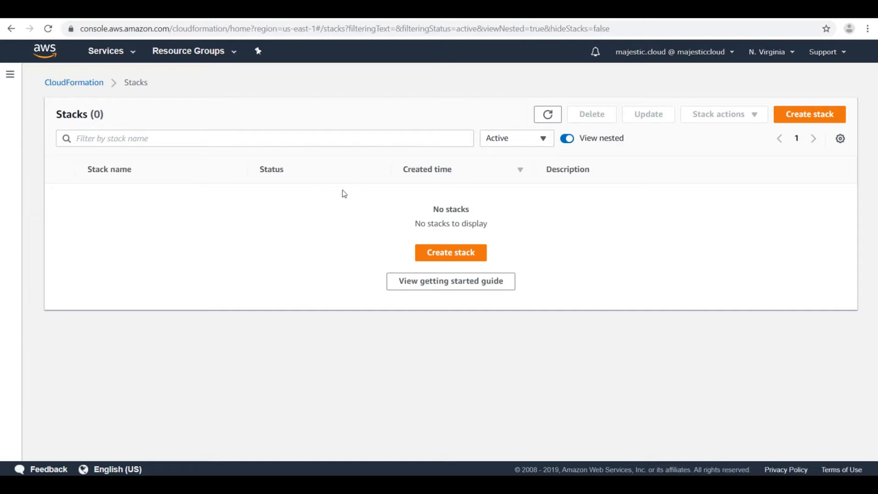
mouse_move(402, 342)
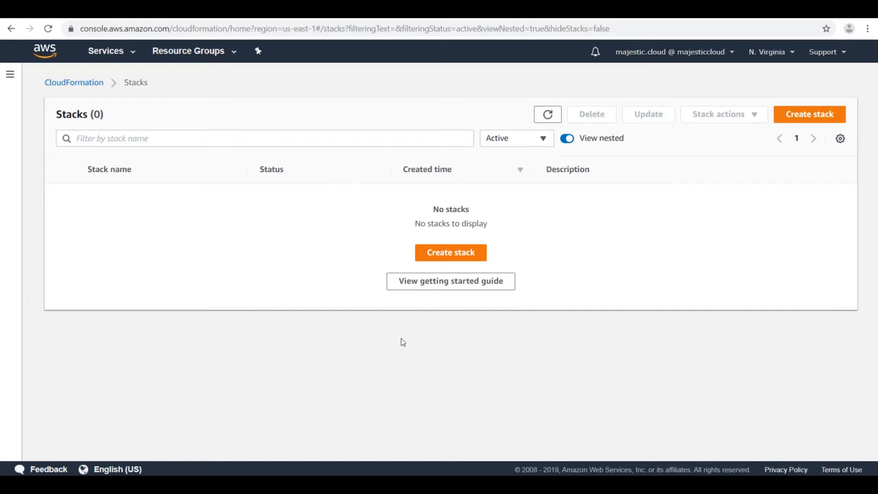
mouse_move(450, 286)
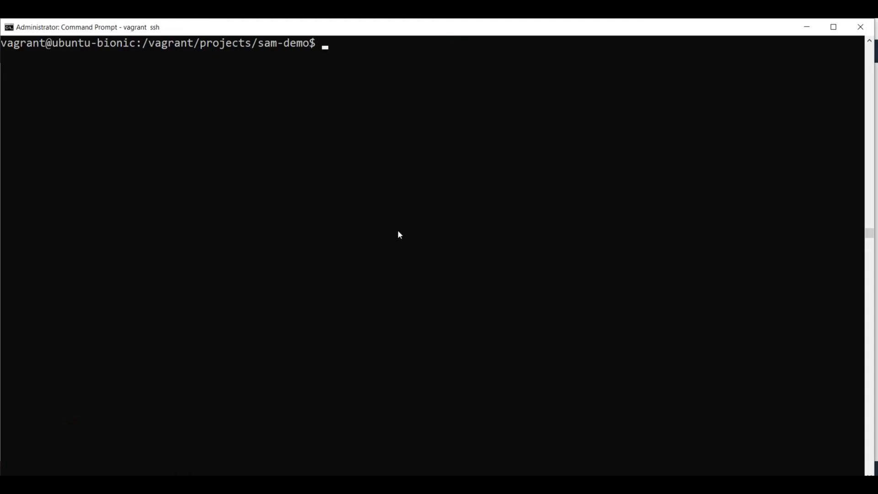
Run sam deploy of packaged.yaml in us-east-1 with CAPABILITY_IAM as stack sam-demo-majestic.
text(sam)
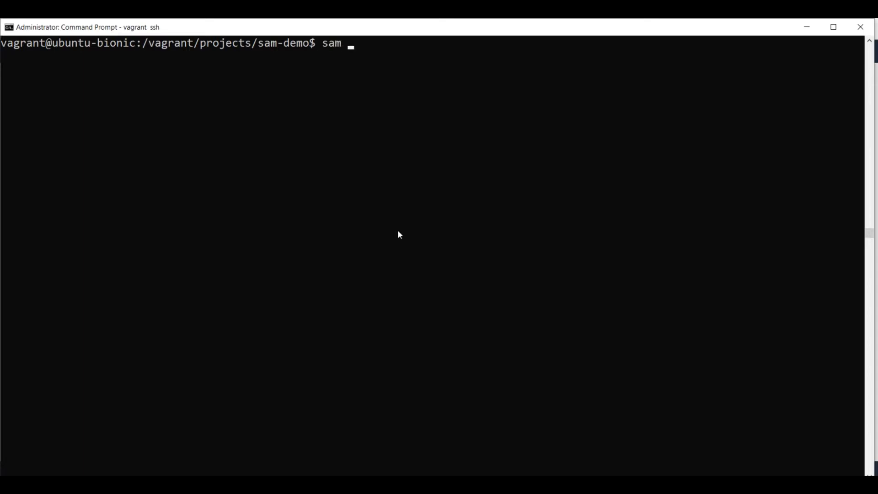
text(deploy)
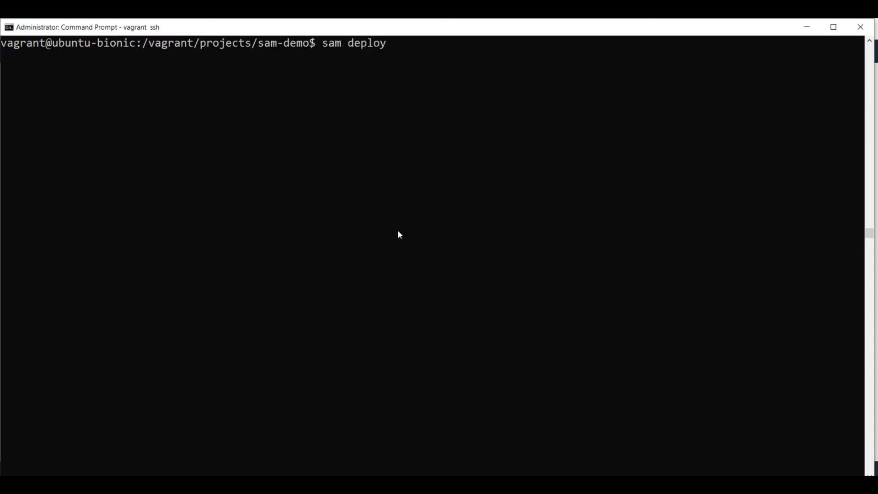
text(--templ)
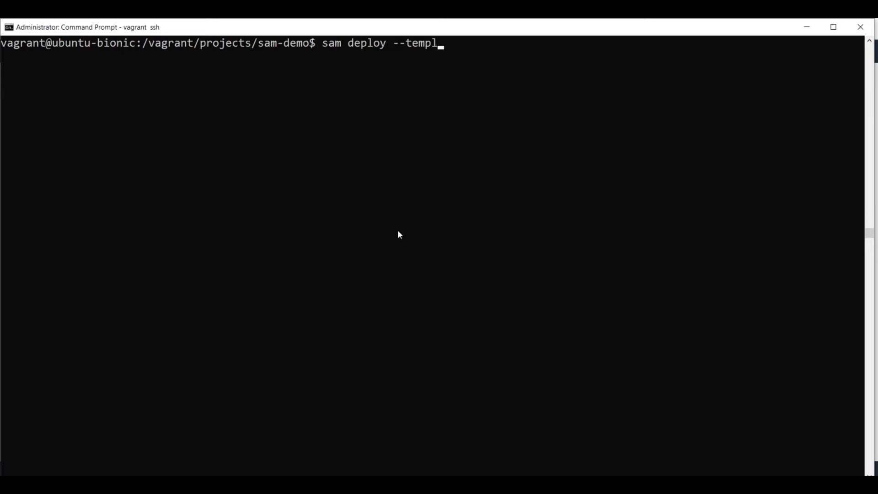
text(ate-file)
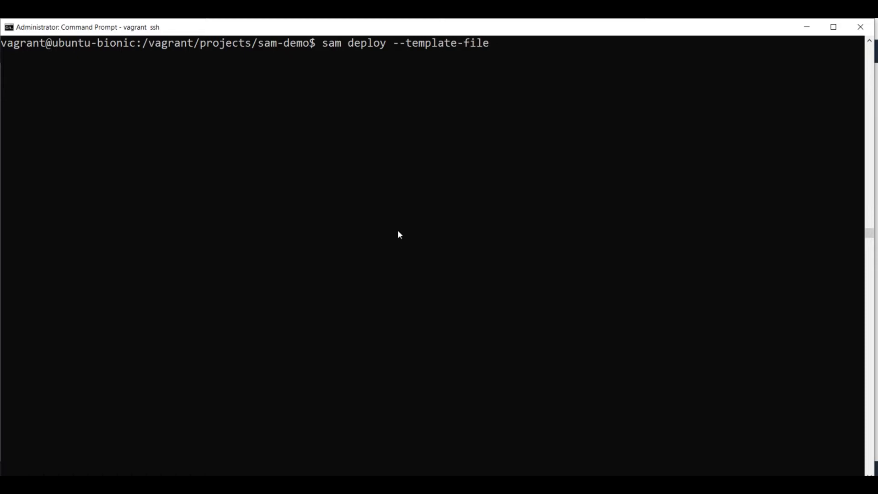
text(pack)
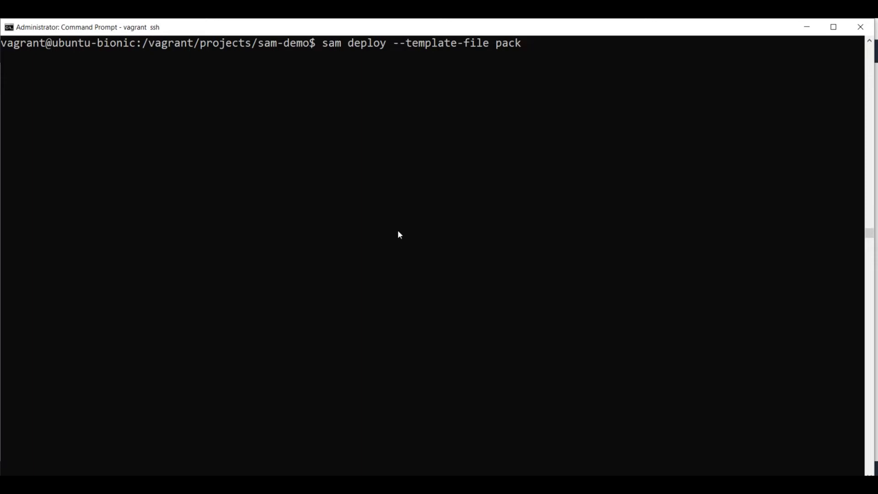
text(aged)
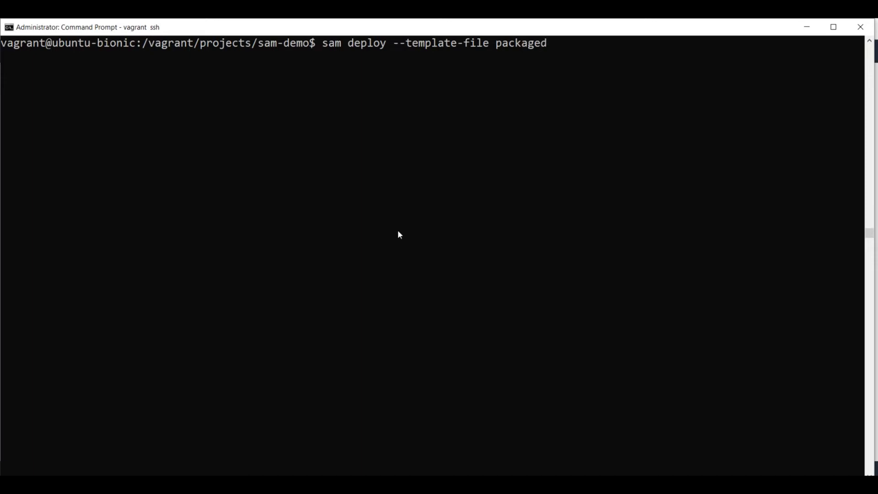
text(.yaml)
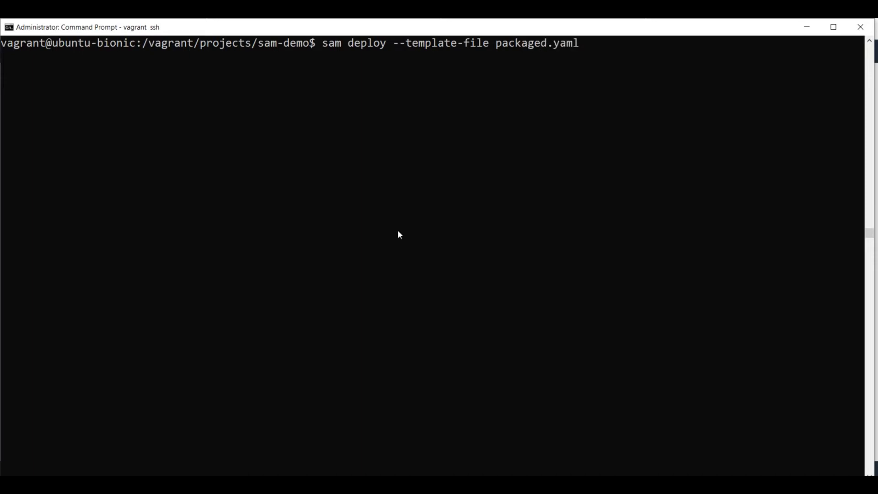
text(--region)
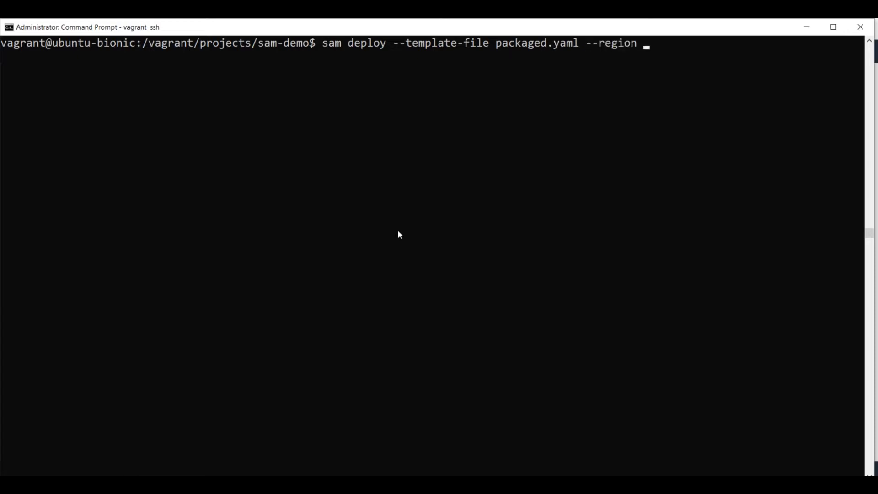
text(us-)
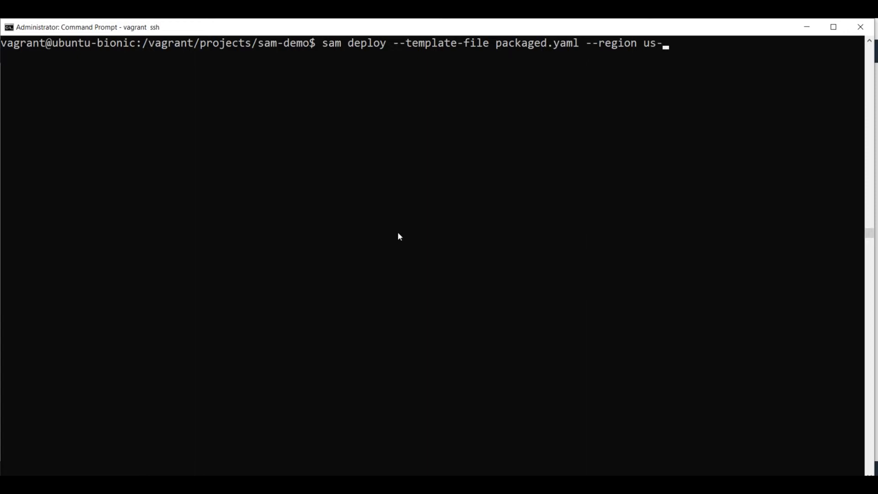
text(east-1)
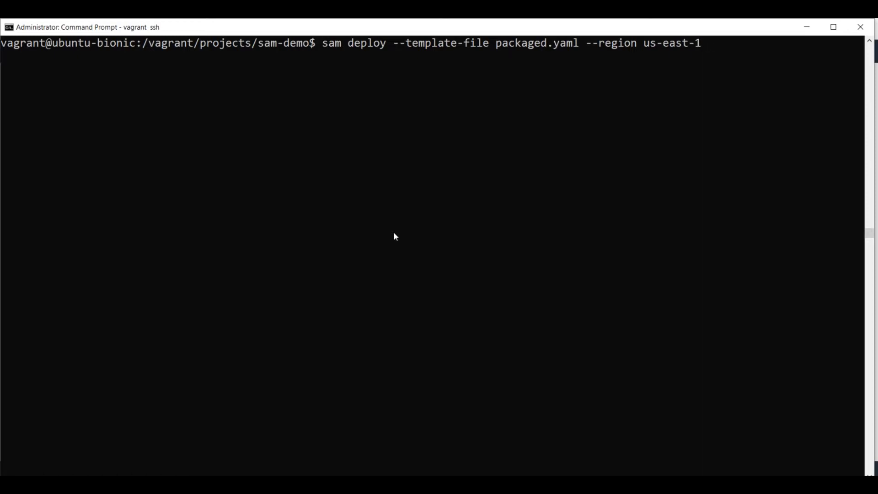
text(--)
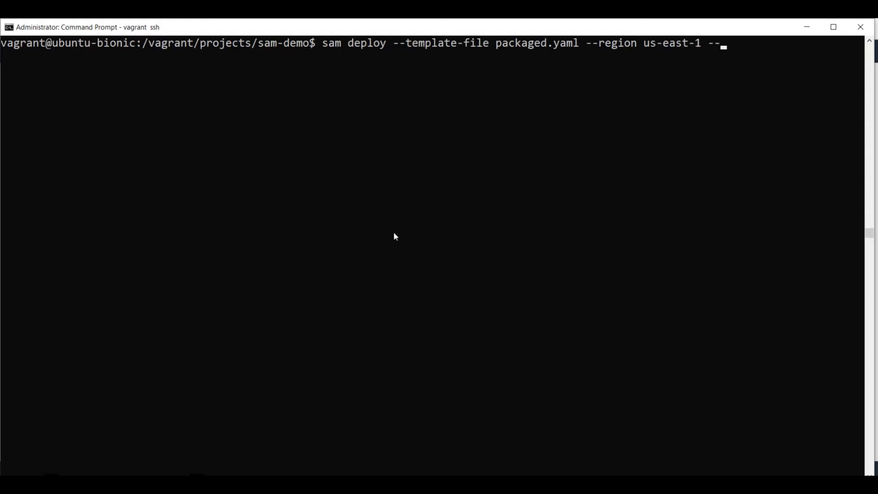
text(ca)
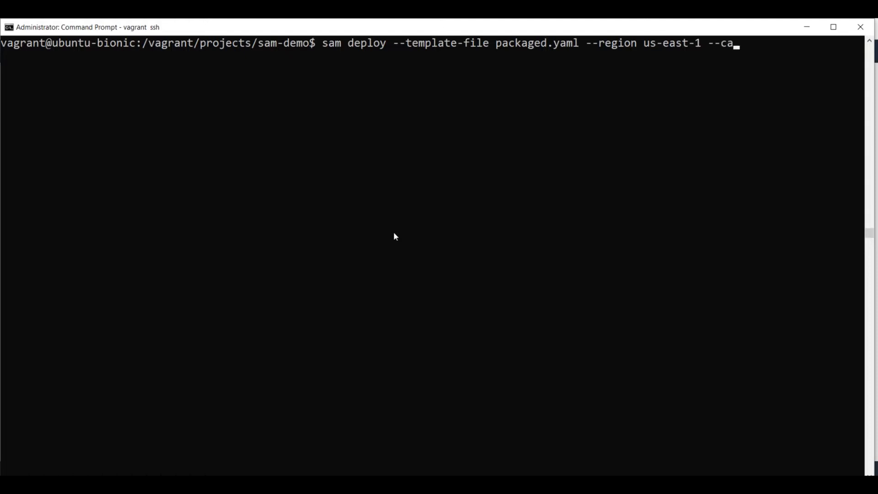
text(ab)
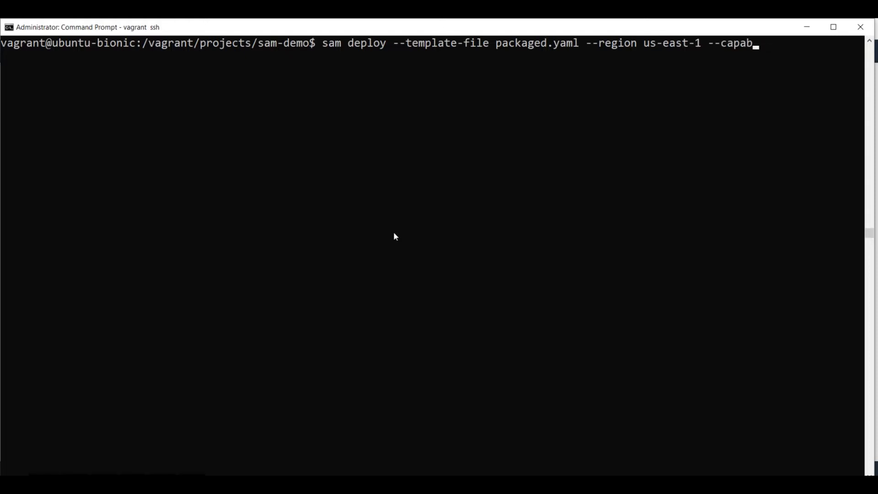
text(ilities)
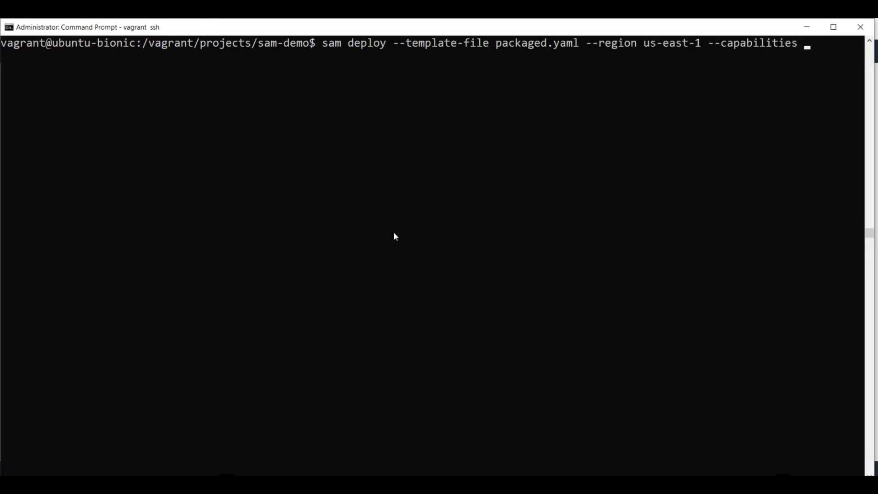
text(CAP)
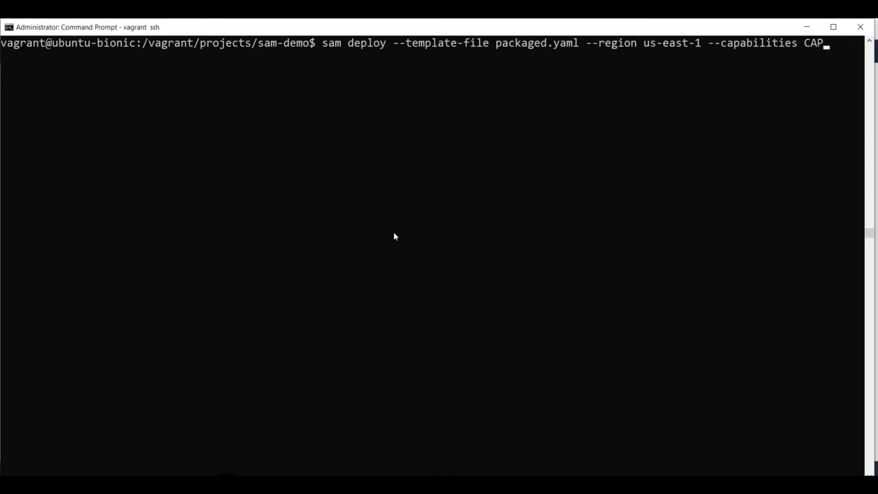
text(ABILITY_IAM --stac)
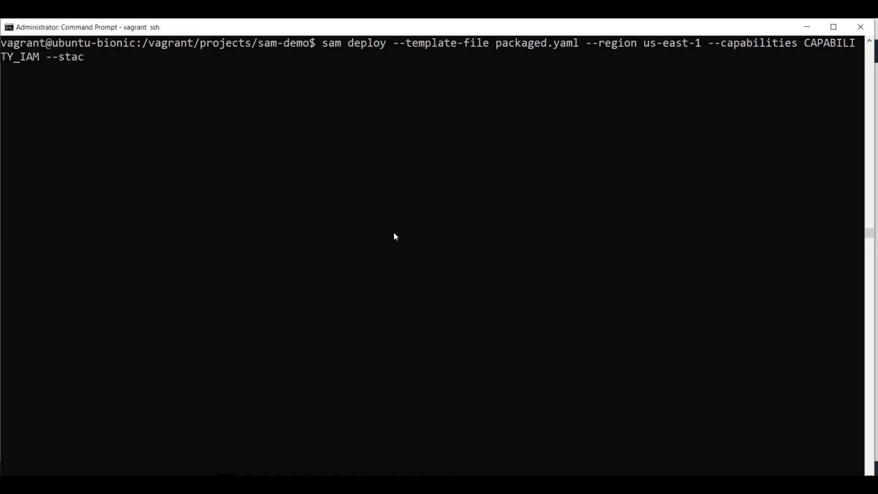
text(k-name)
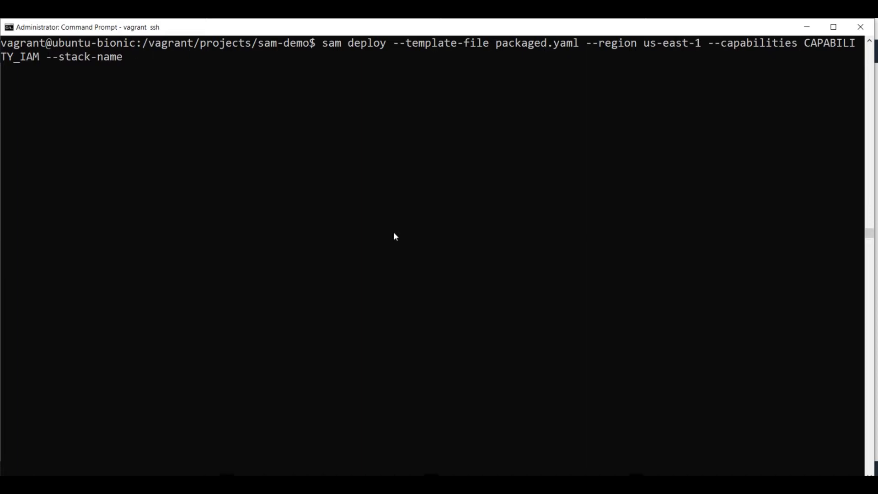
text(sam-demo-)
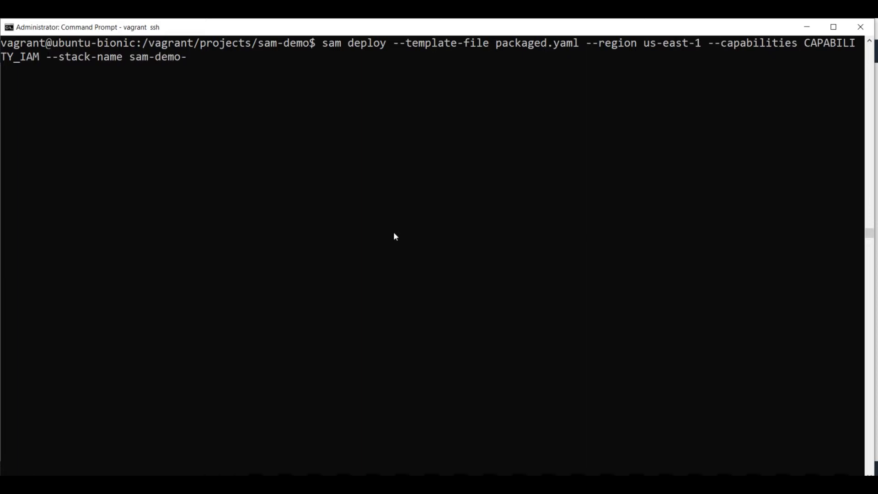
text(majestic)
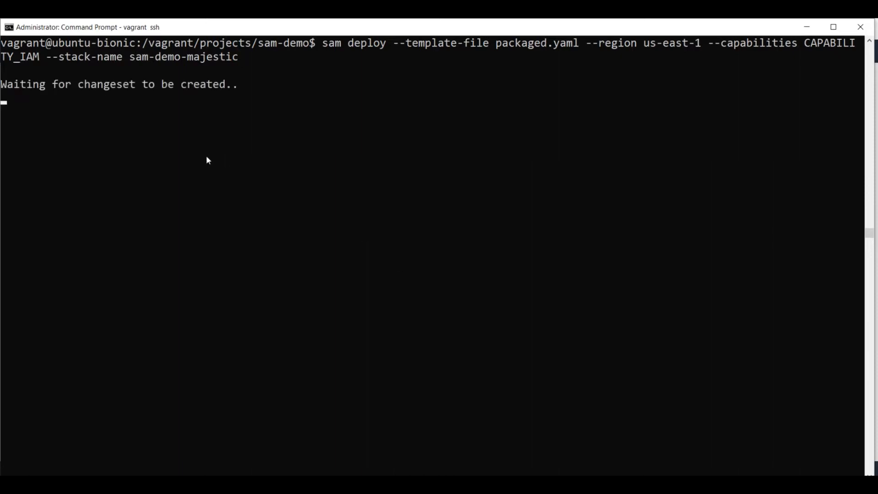
mouse_move(50, 100)
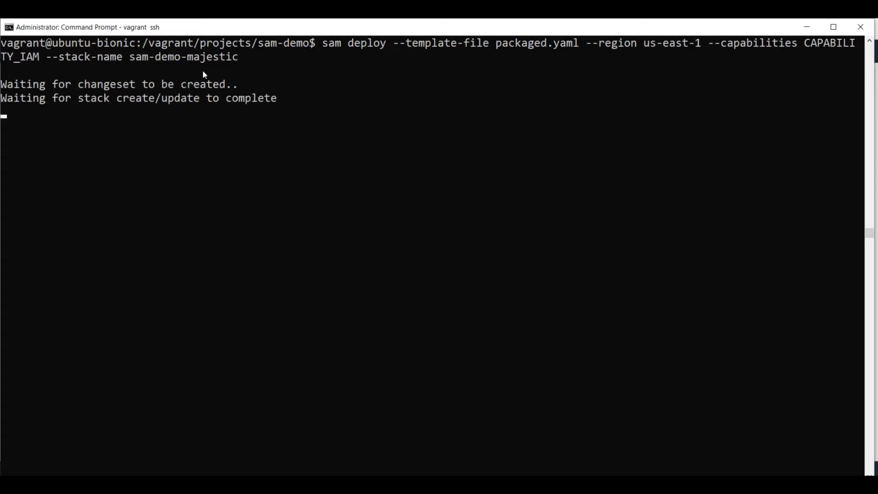
mouse_move(249, 139)
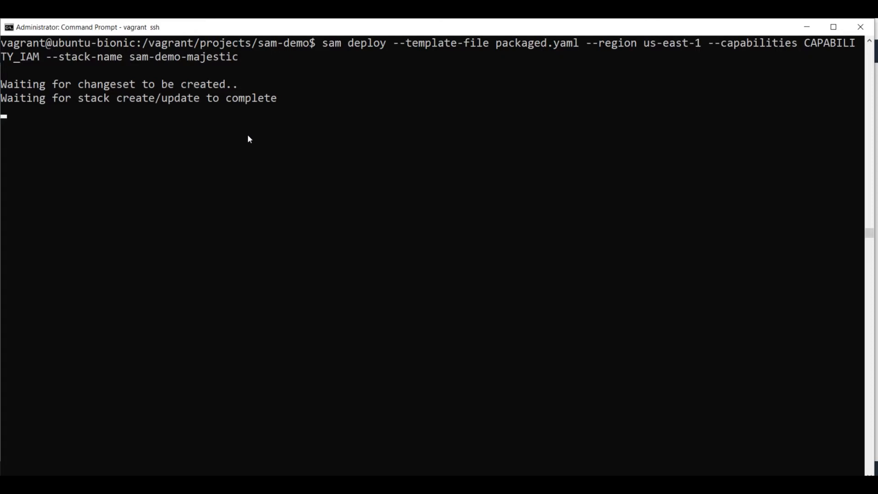
mouse_move(346, 137)
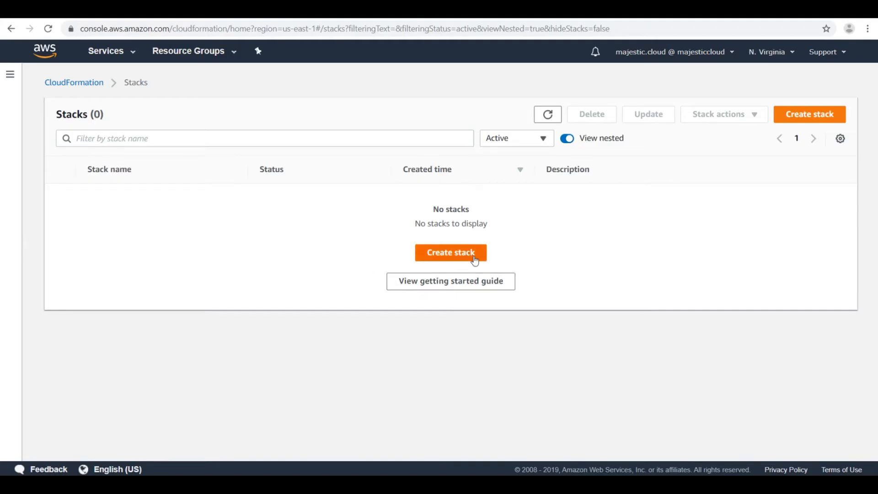
Refresh the Stacks list and view sam-demo-majestic's Events to track its creation.
click(547, 114)
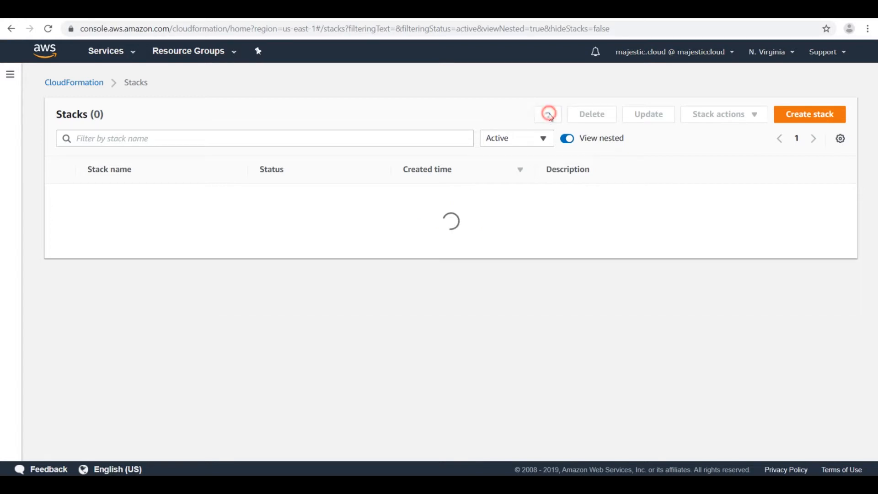
click(547, 114)
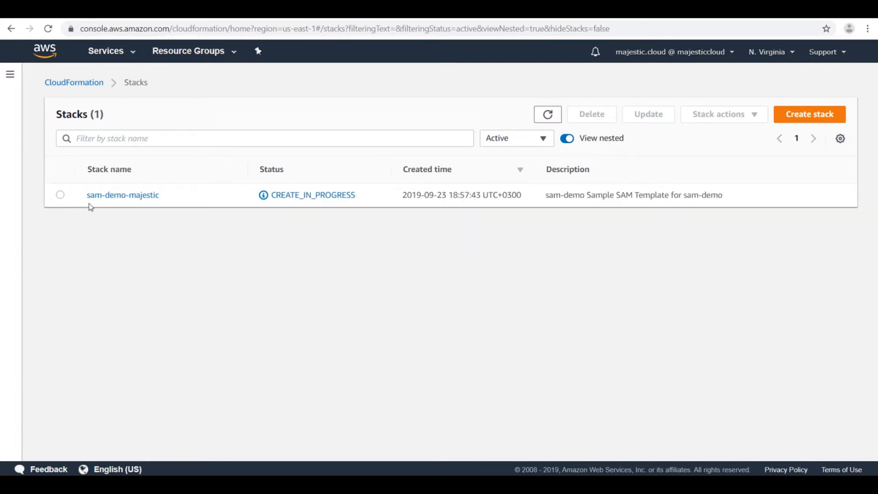
mouse_move(139, 204)
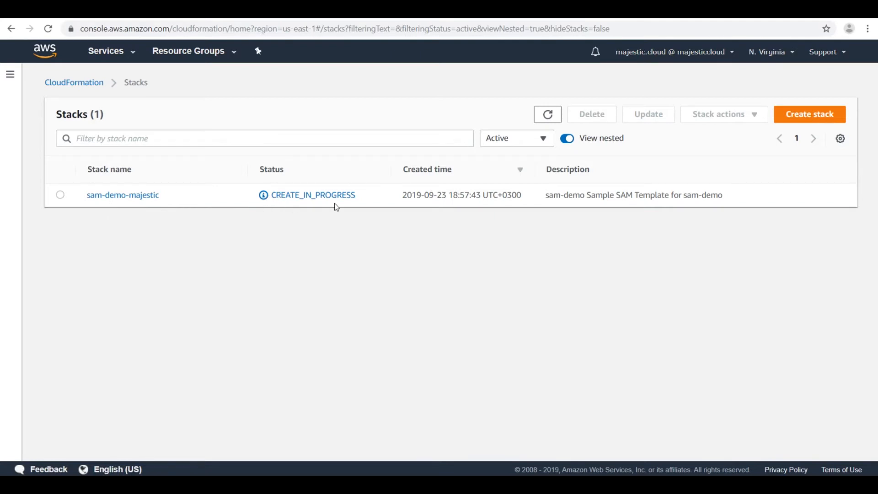
mouse_move(317, 252)
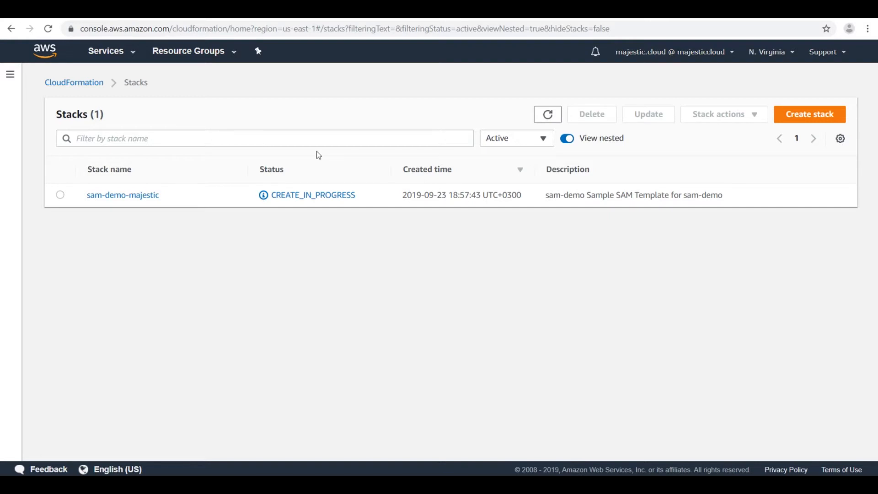
mouse_move(395, 183)
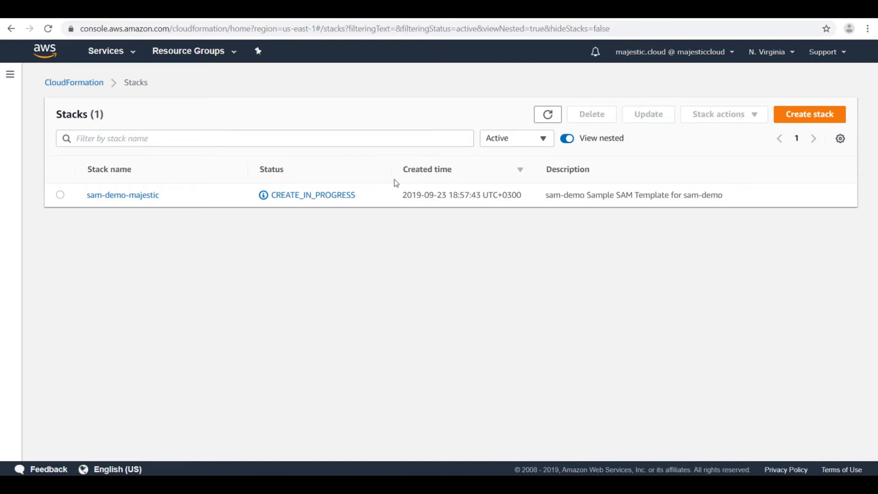
click(122, 195)
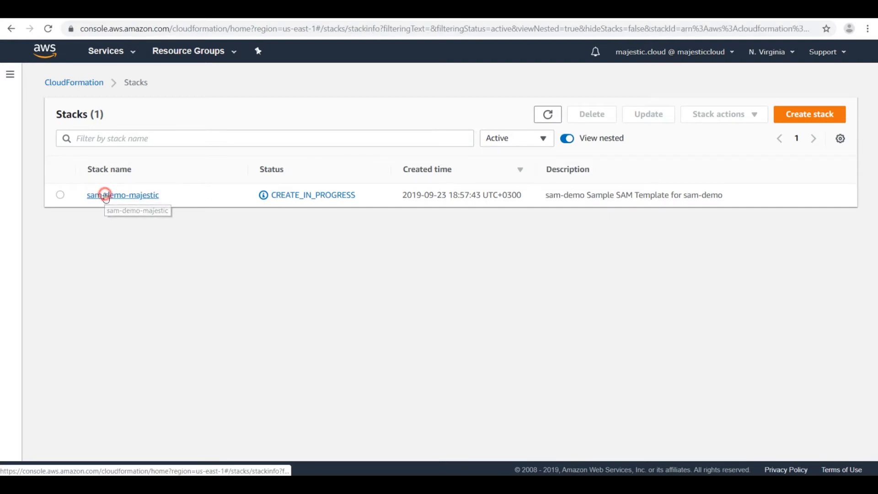
click(122, 195)
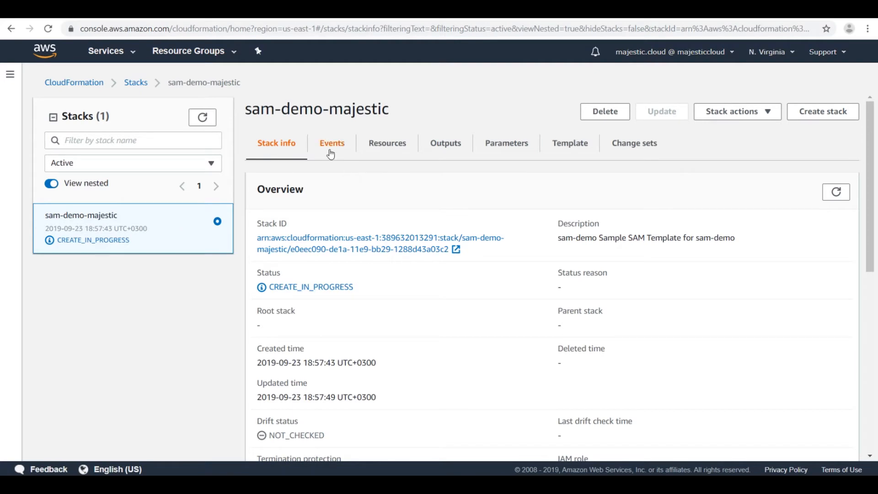
click(332, 142)
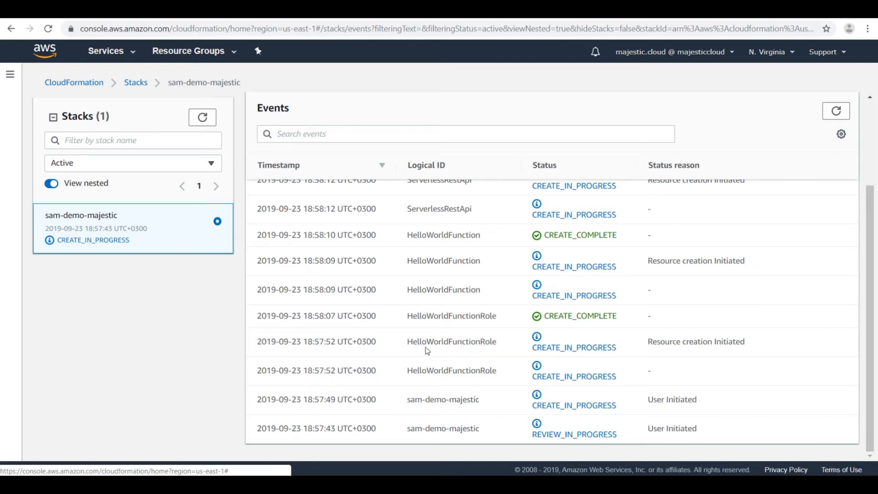
mouse_move(514, 366)
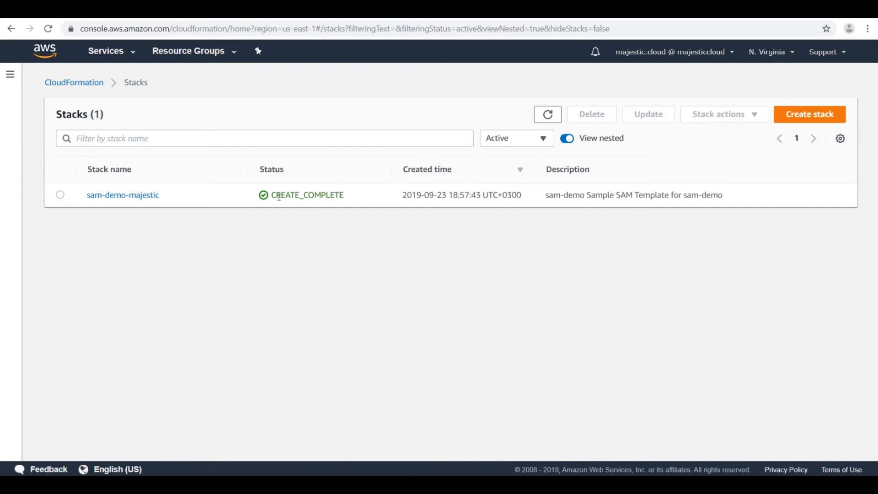
mouse_move(333, 287)
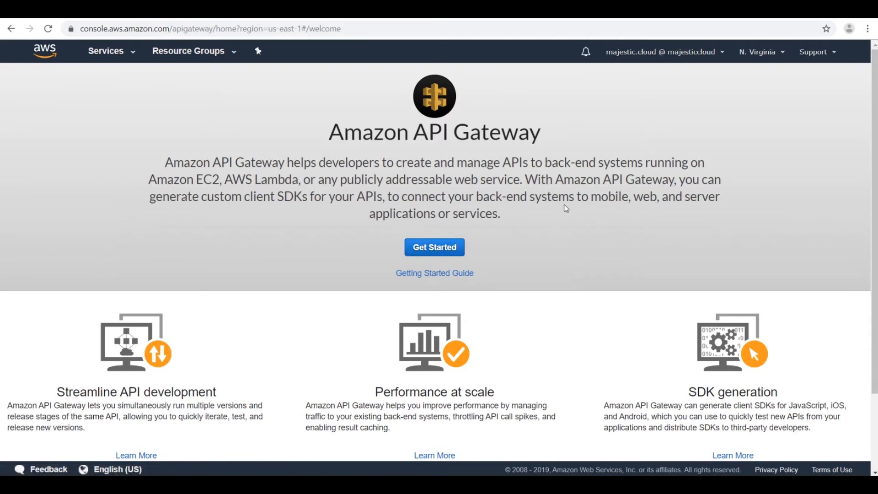
Open the sam-demo-majestic API's /hello GET method and view its Integration Request.
click(434, 246)
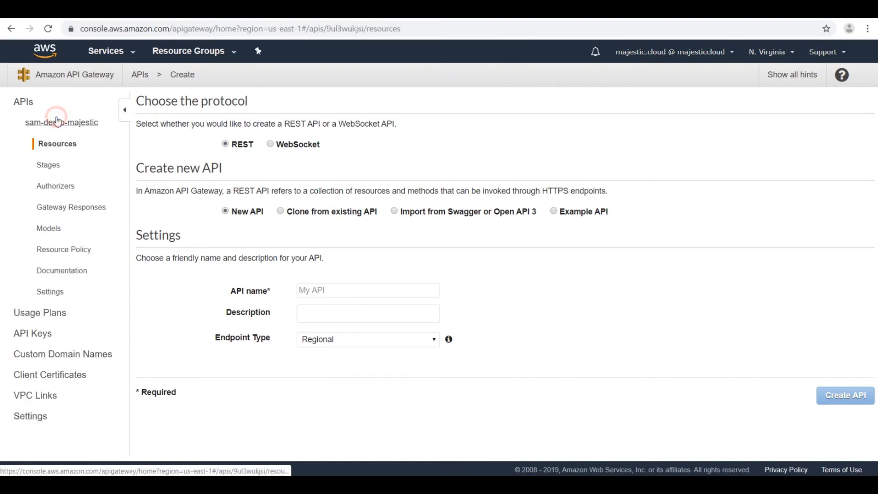
click(60, 122)
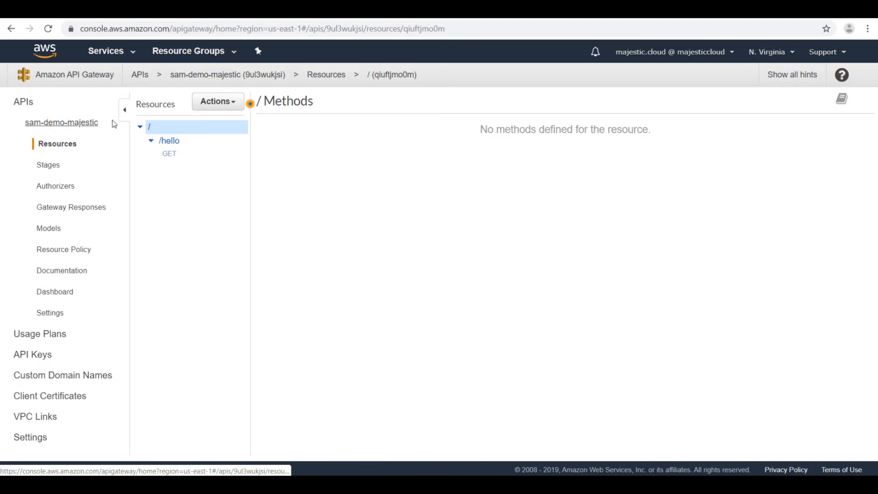
mouse_move(171, 141)
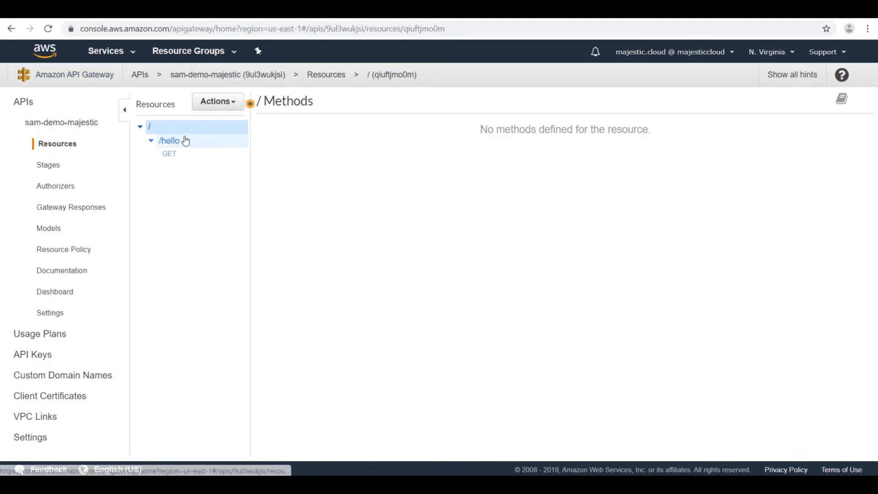
click(169, 141)
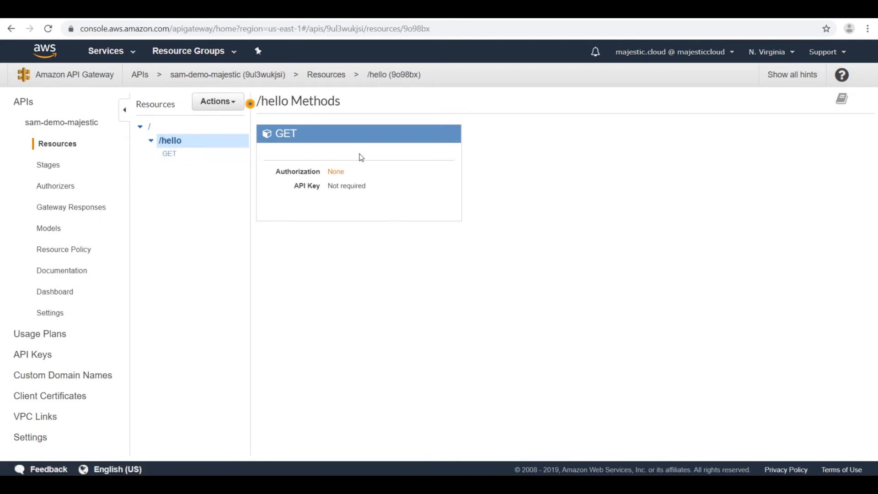
mouse_move(259, 124)
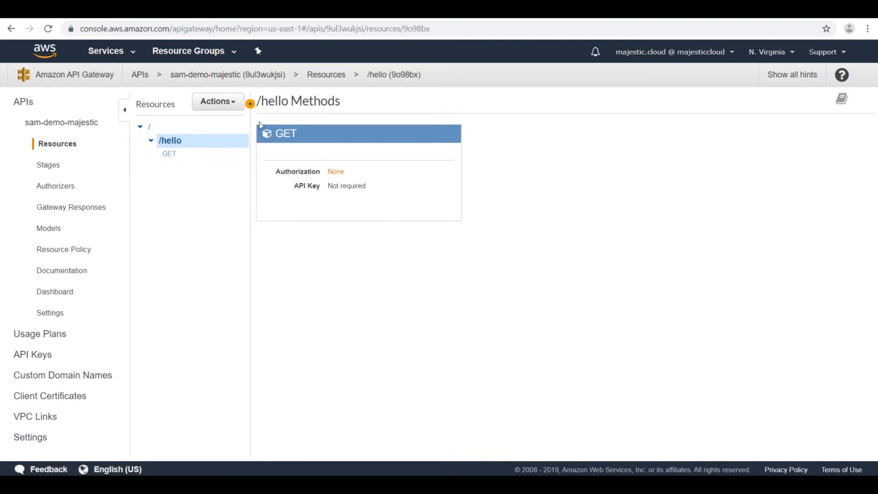
click(169, 153)
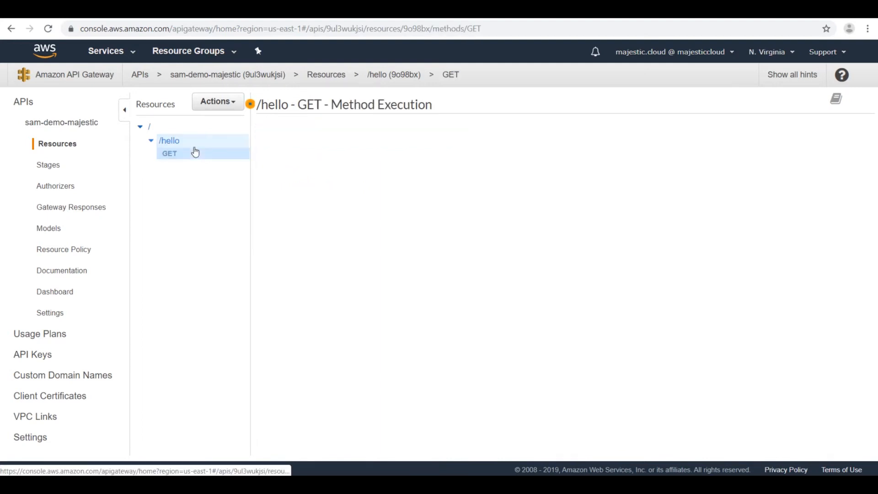
click(170, 153)
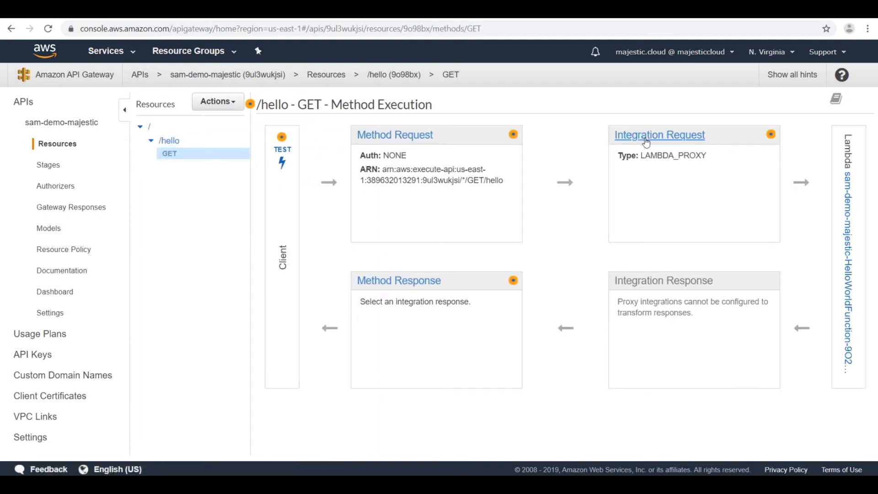
click(659, 134)
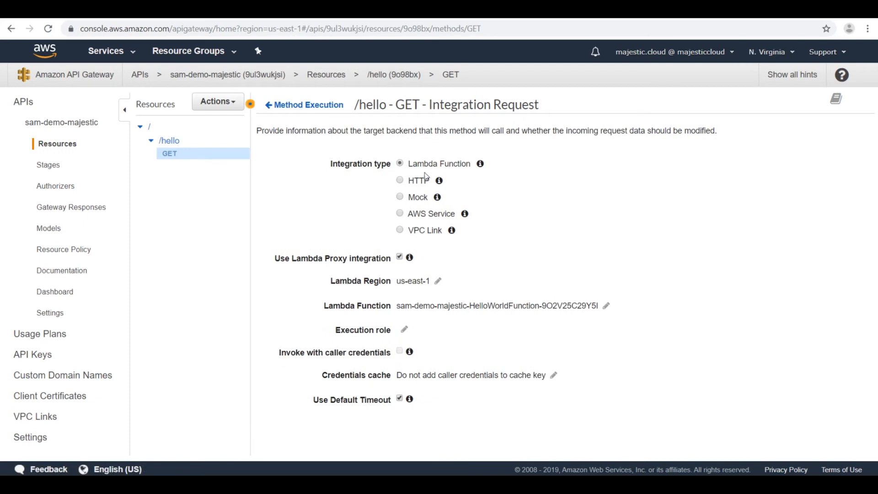
mouse_move(602, 302)
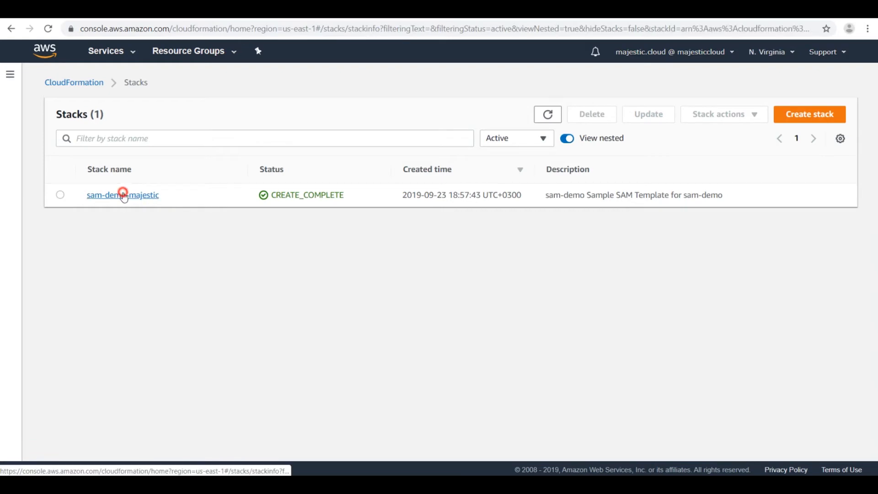
Copy the HelloWorldApi endpoint URL from sam-demo-majestic's Outputs tab.
click(122, 195)
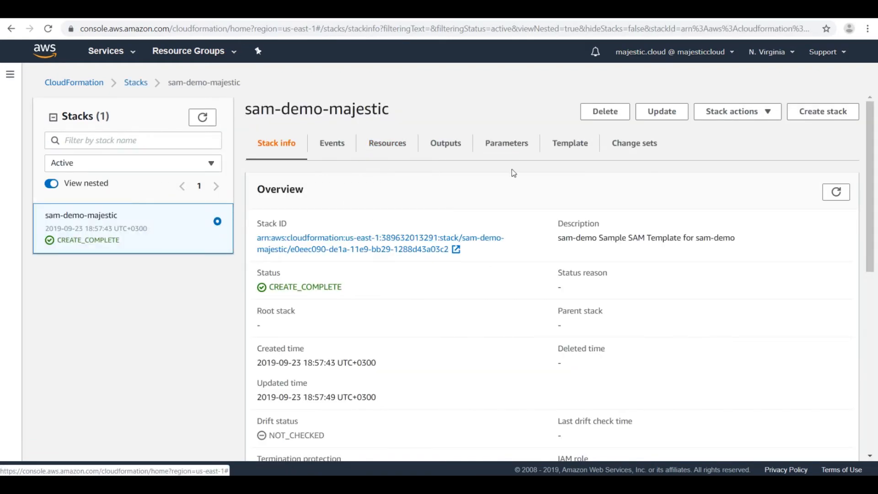
click(445, 142)
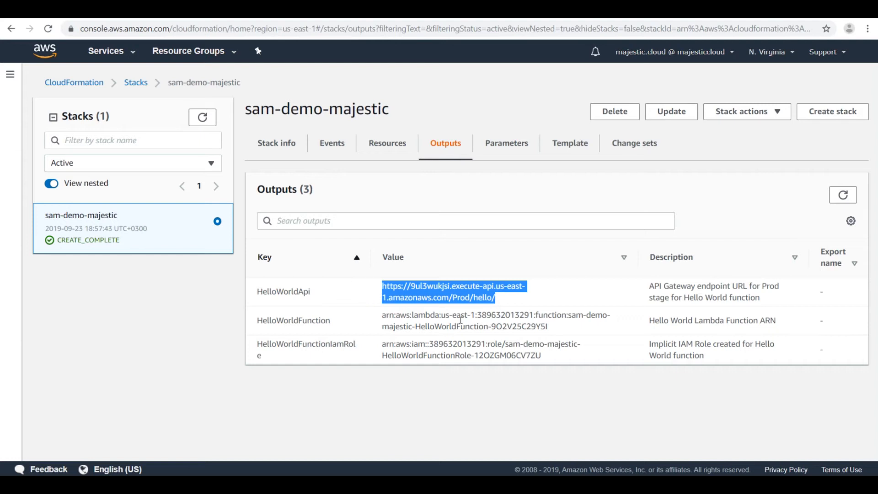
mouse_move(514, 227)
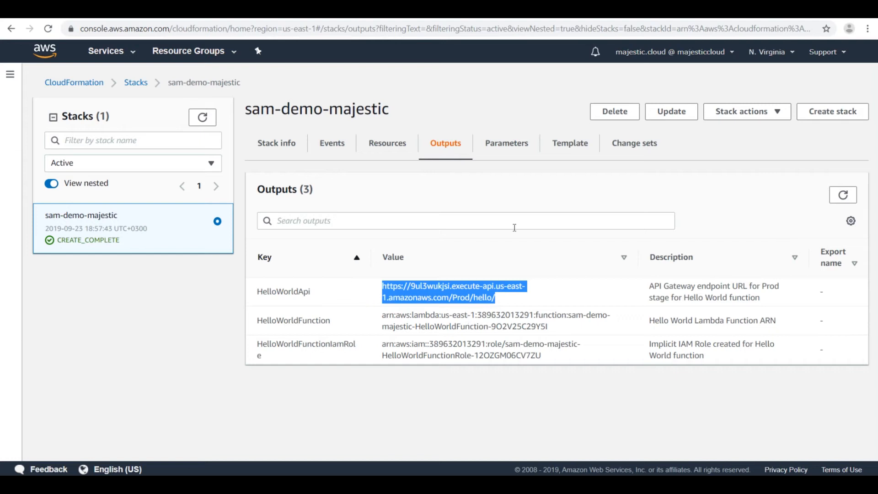
mouse_move(532, 301)
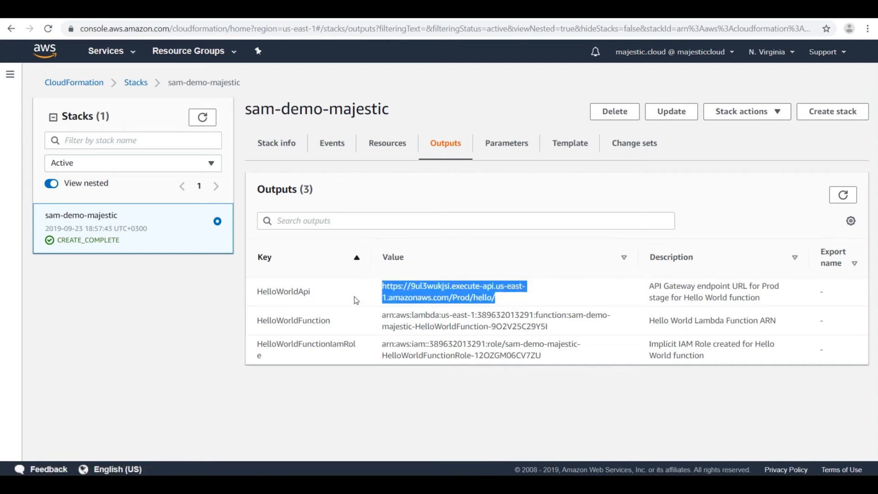
click(361, 292)
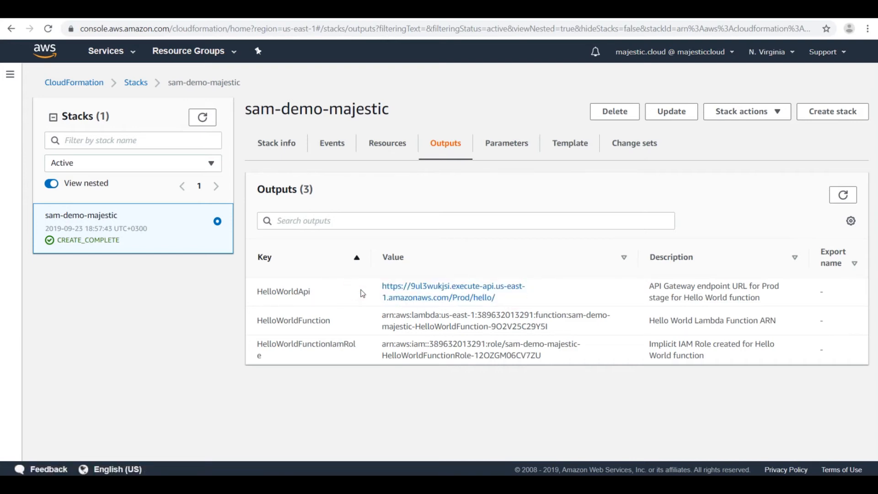
mouse_move(112, 455)
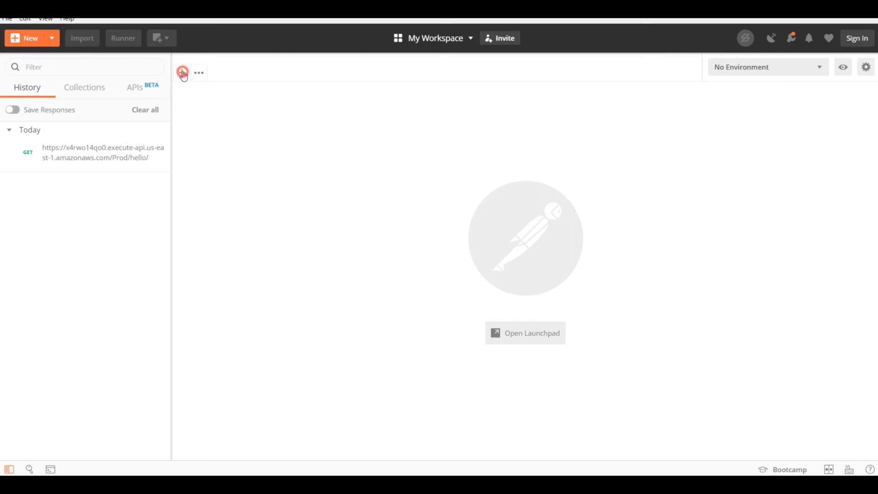
click(182, 72)
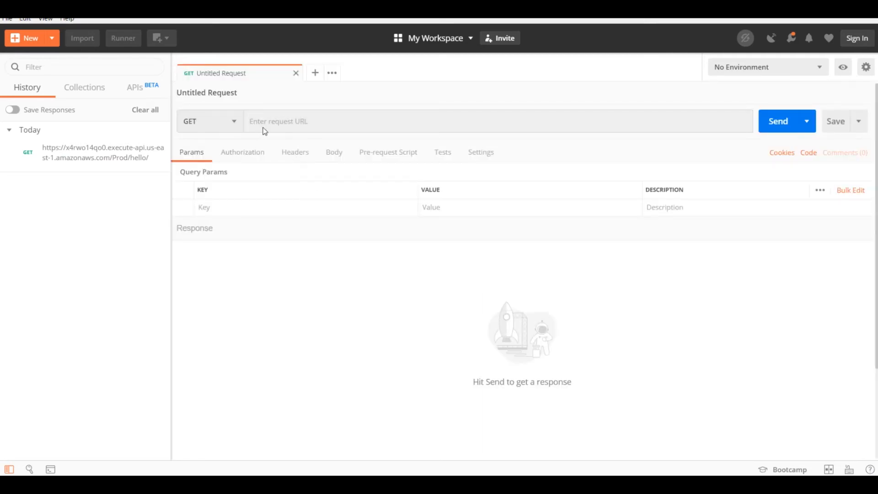
text(https://9ul3wukjsi.execute-api.us-east-1.amazonaws.com/Prod/hello/)
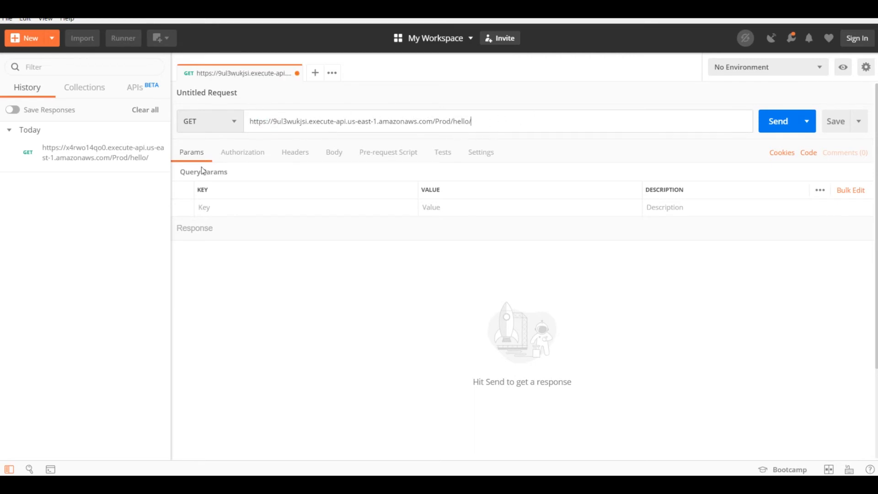
mouse_move(798, 160)
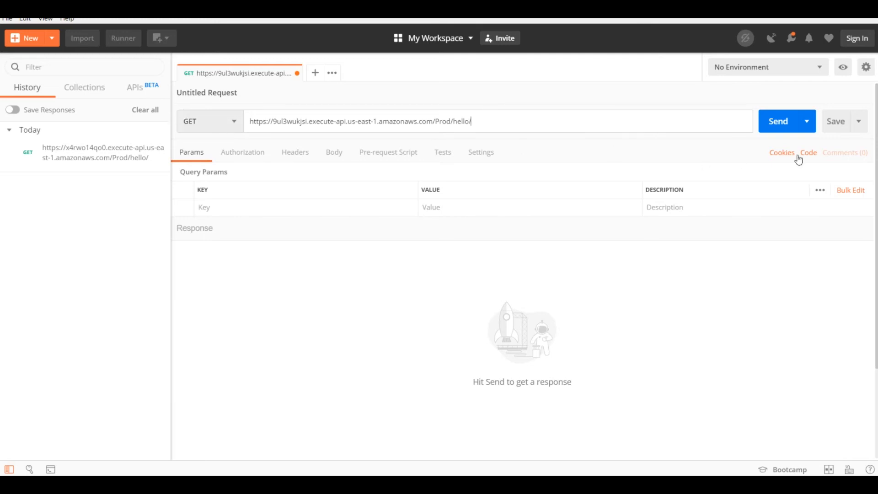
click(778, 121)
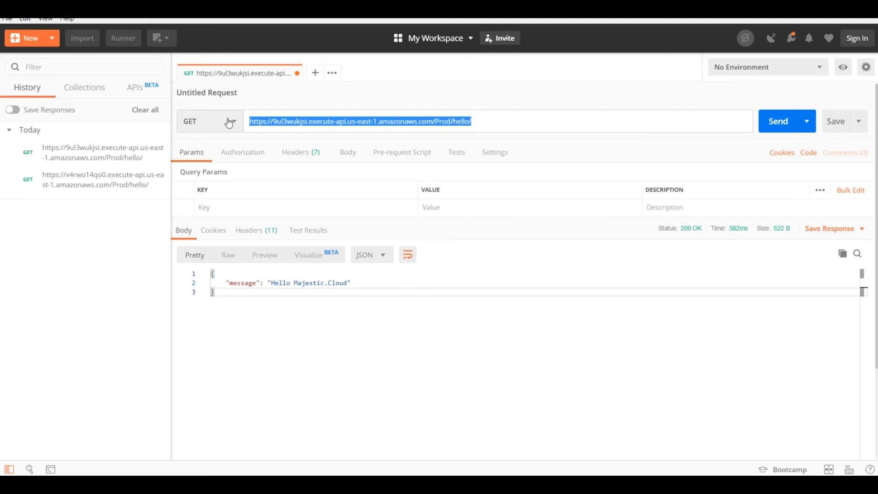
click(389, 332)
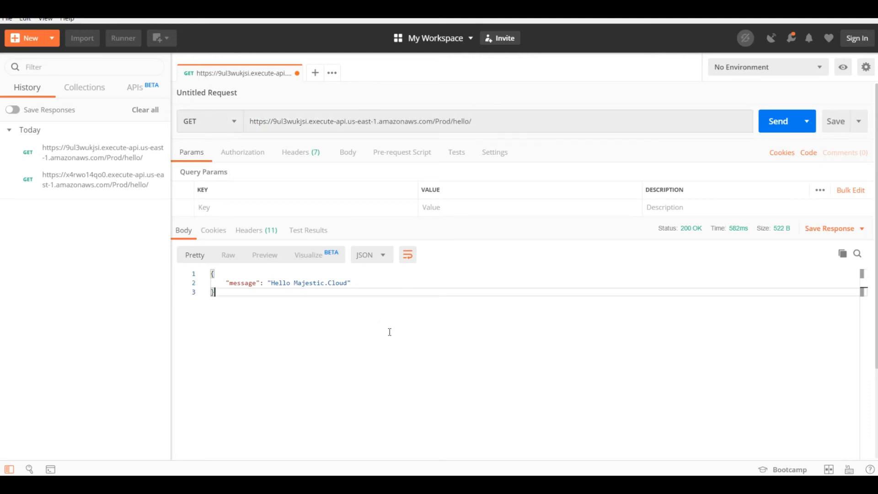